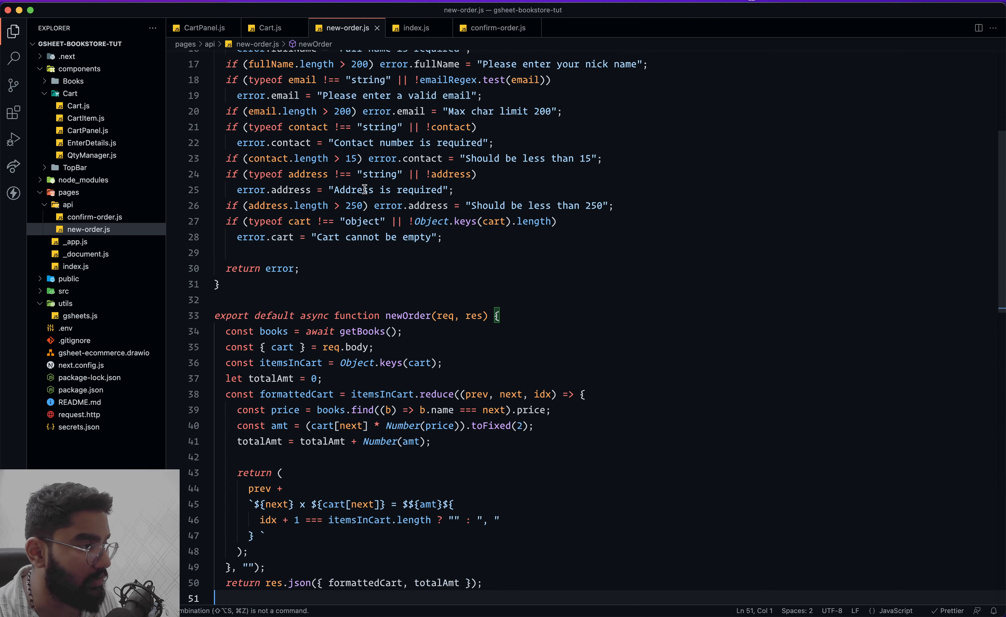
# Step: Review the cart reduce and two-decimal total logic, then move to the temporary test response line to remove it
pyautogui.scroll(-3)
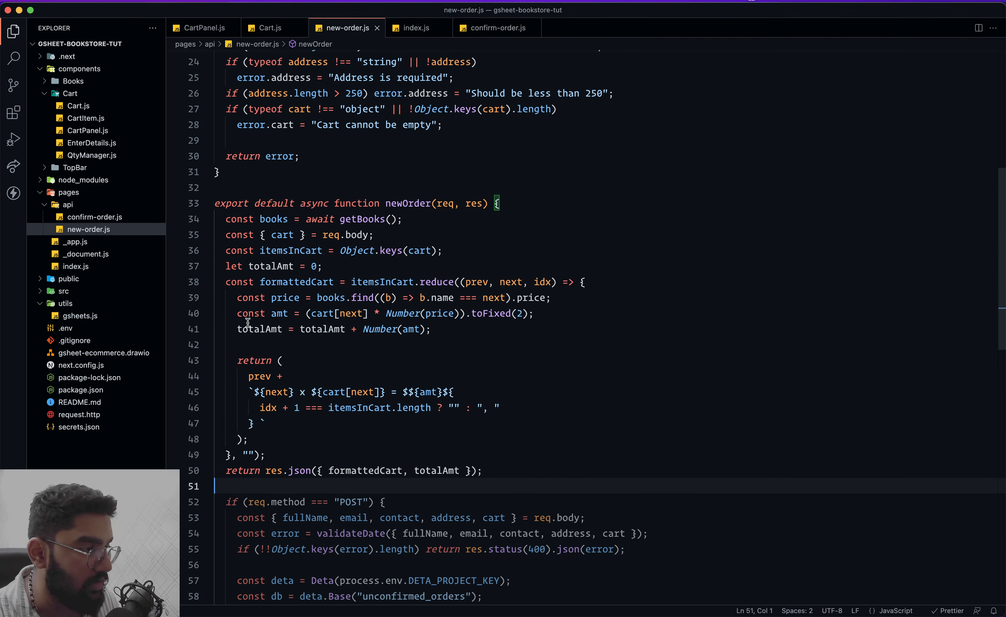
pyautogui.doubleClick(260, 329)
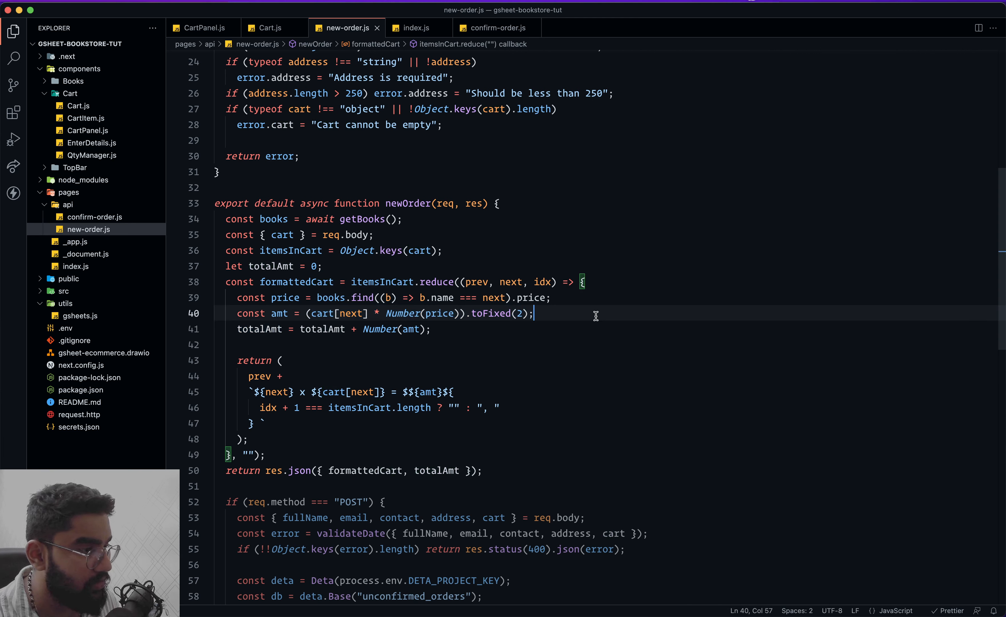
pyautogui.moveTo(323, 319)
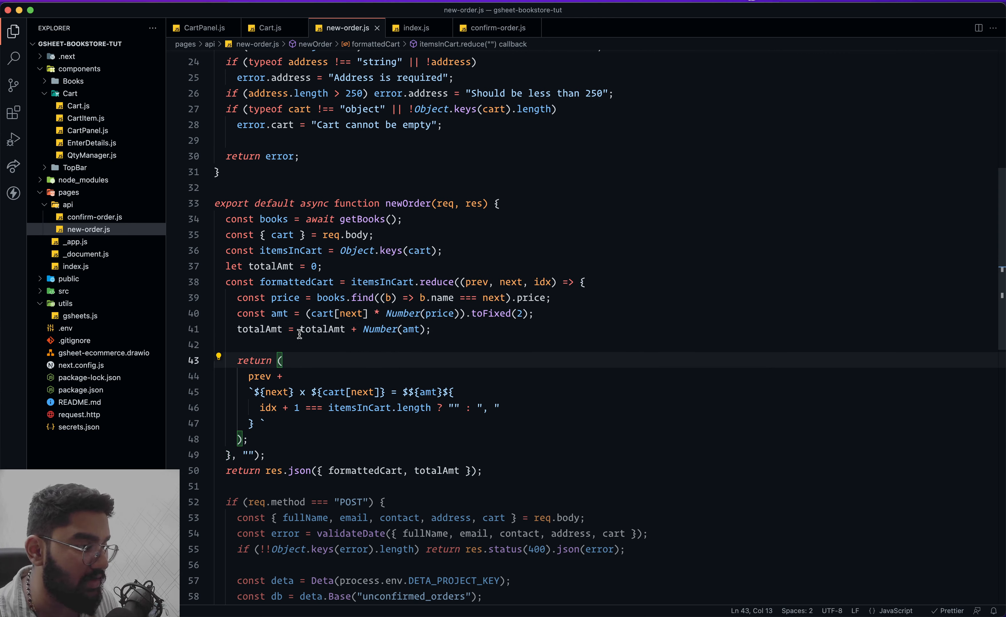
pyautogui.click(474, 318)
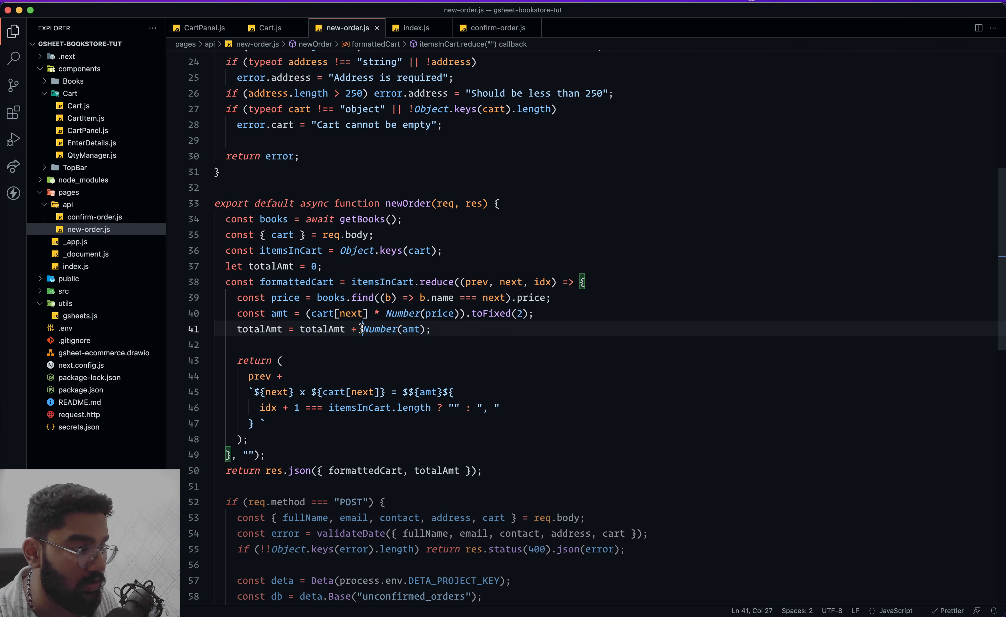
pyautogui.click(430, 329)
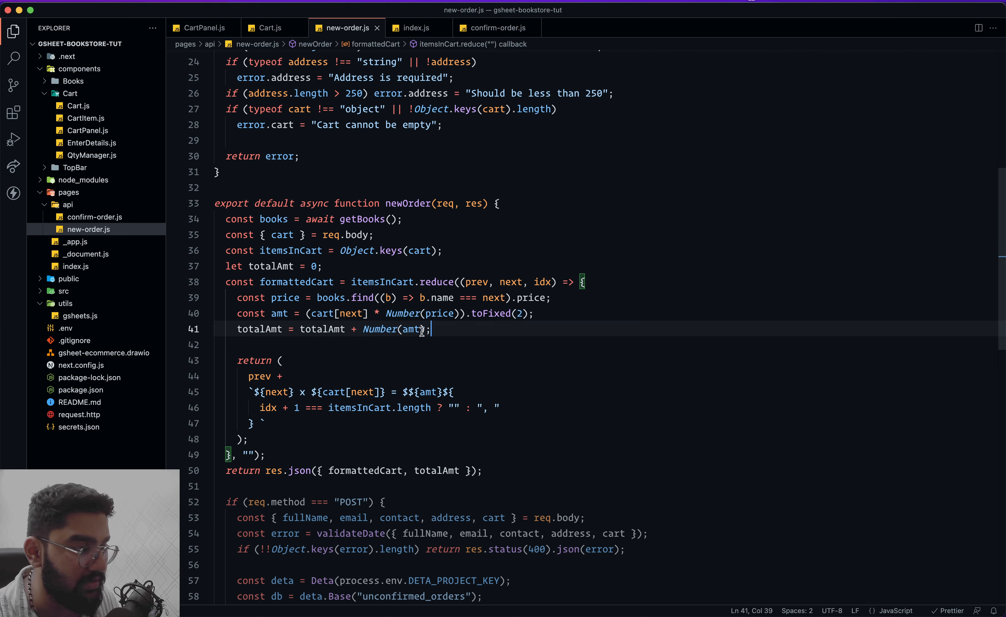
pyautogui.doubleClick(379, 329)
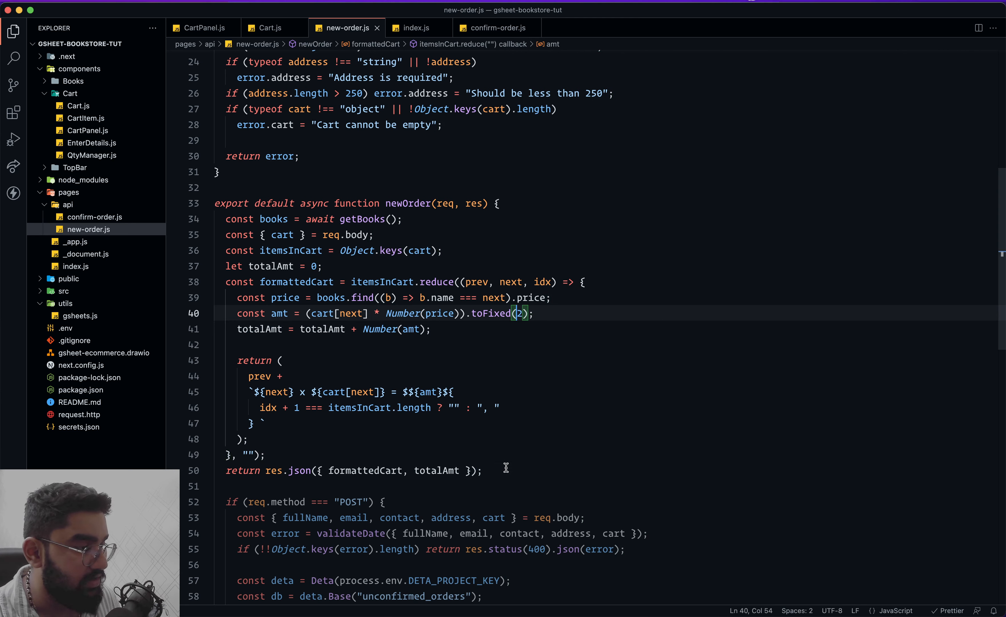
pyautogui.click(265, 455)
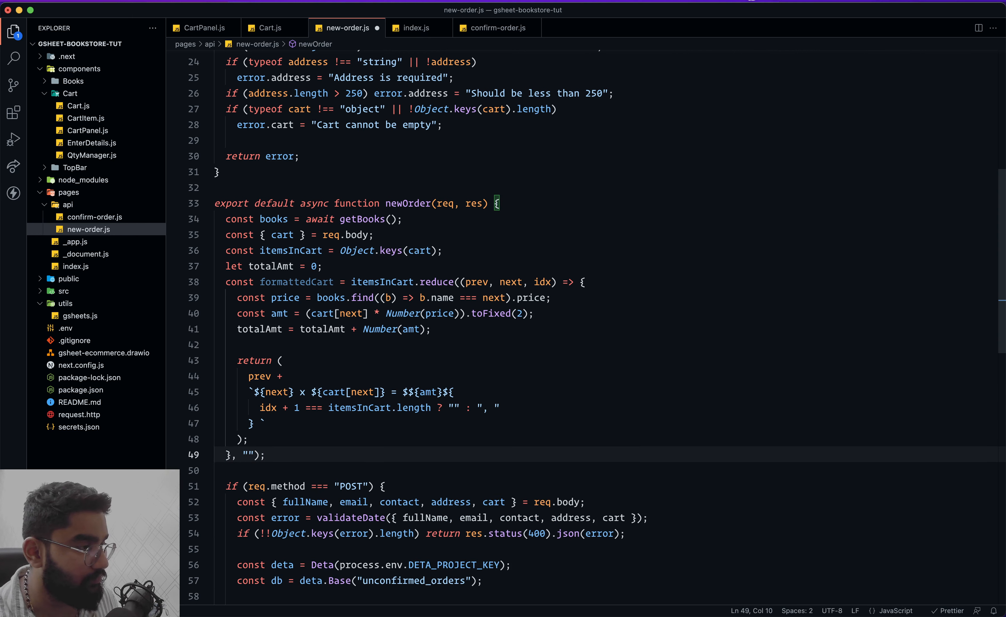
# Step: Cut the cart-formatting block and paste it into the POST branch after the Deta connection line
pyautogui.moveTo(226, 218); pyautogui.dragTo(265, 455)
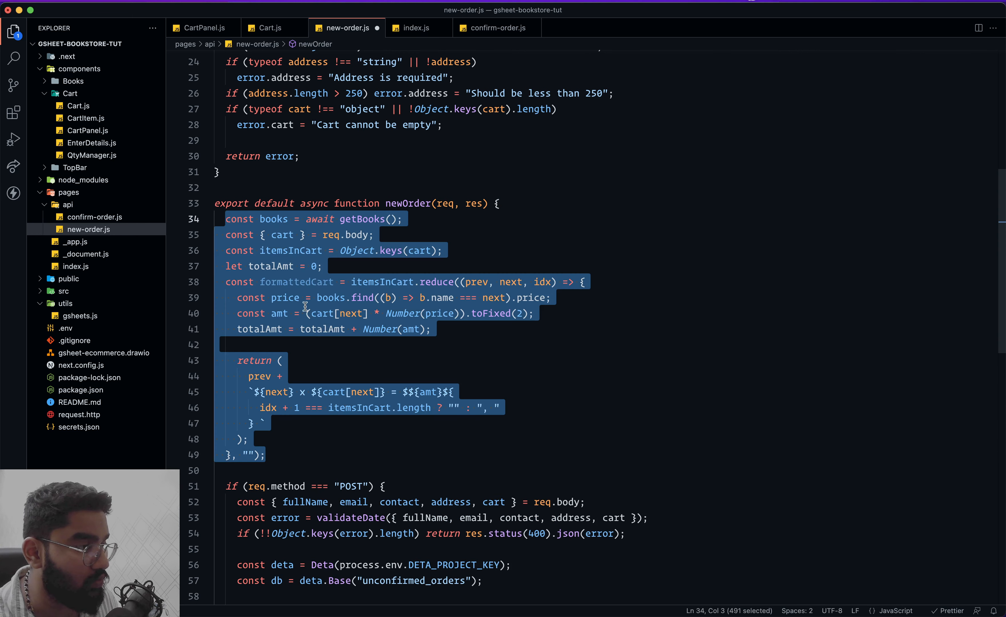
pyautogui.press('Delete')
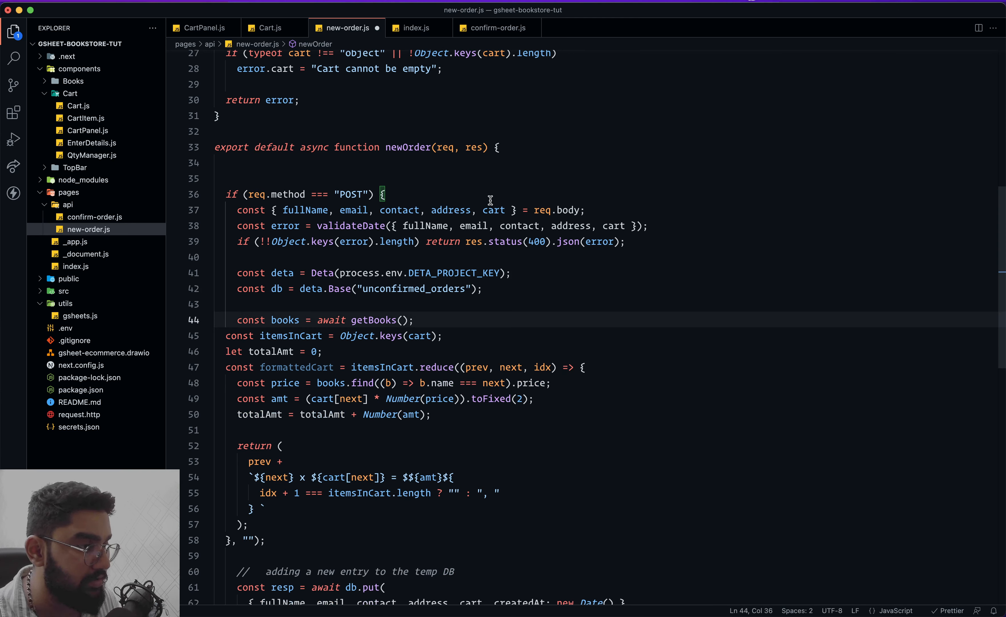
pyautogui.click(559, 271)
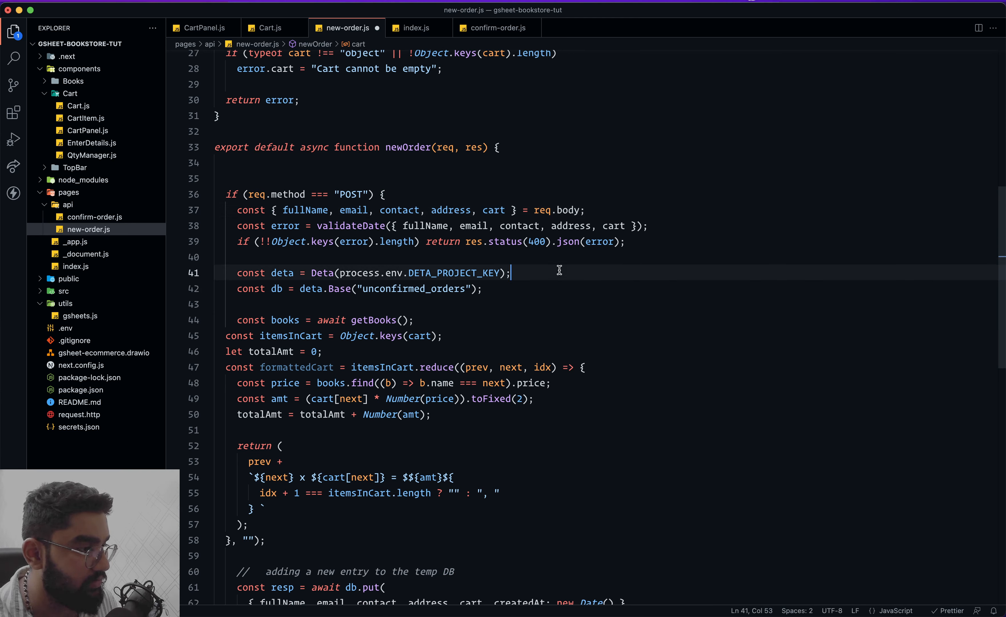
pyautogui.doubleClick(296, 367)
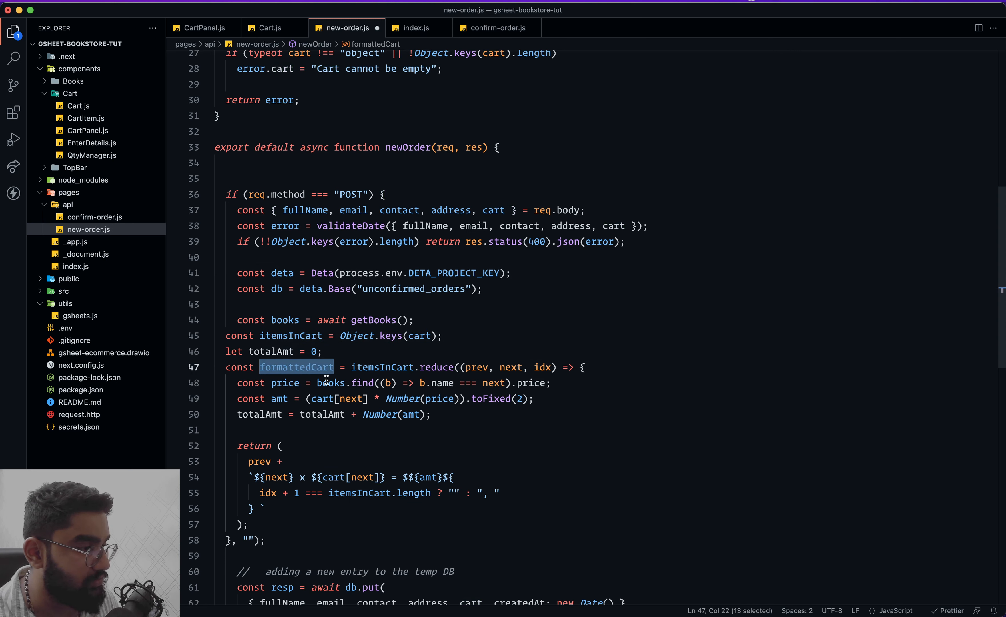
# Step: Store cart: formattedCart and totalAmt in the db.put entry and save new-order.js
pyautogui.scroll(-3)
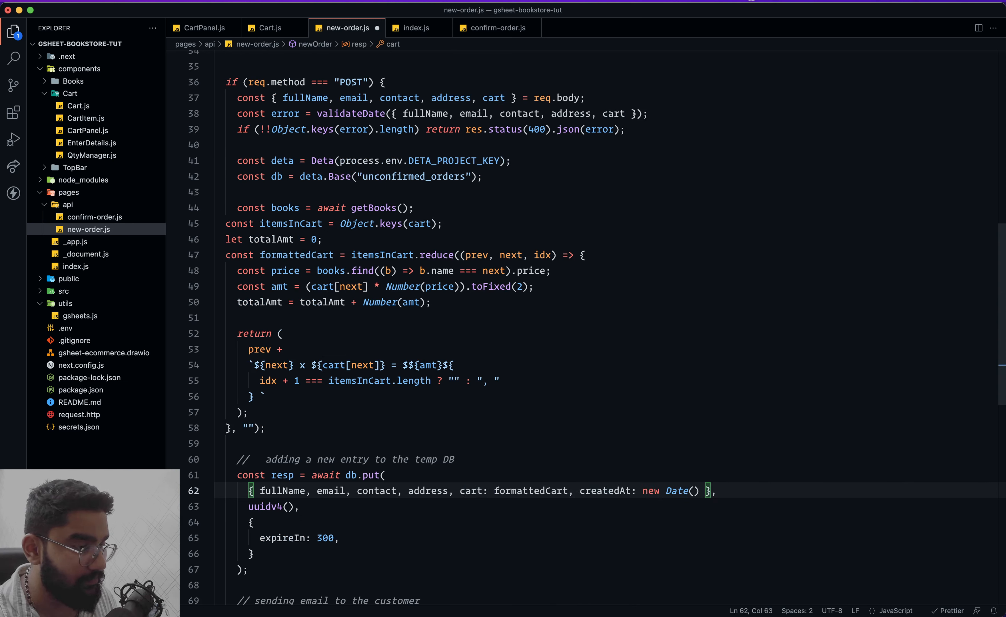
pyautogui.write('titak,')
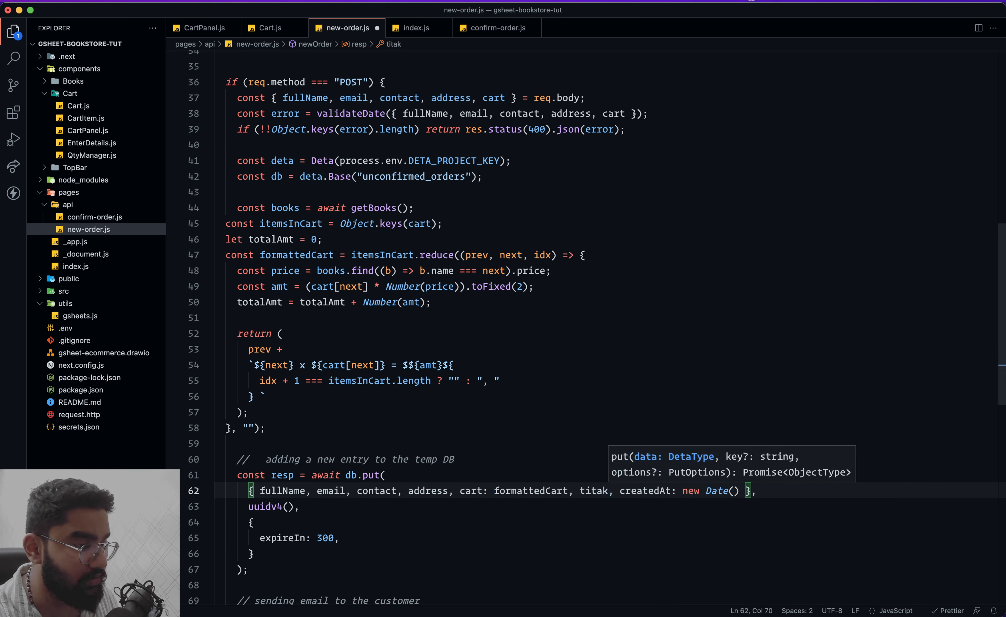
pyautogui.write('totalAmt')
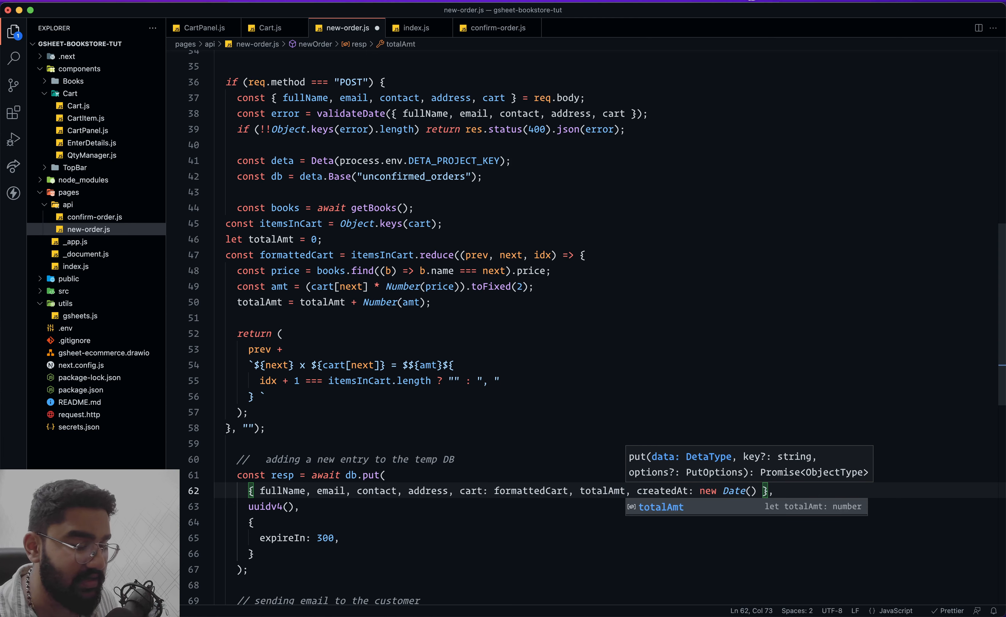
pyautogui.doubleClick(603, 490)
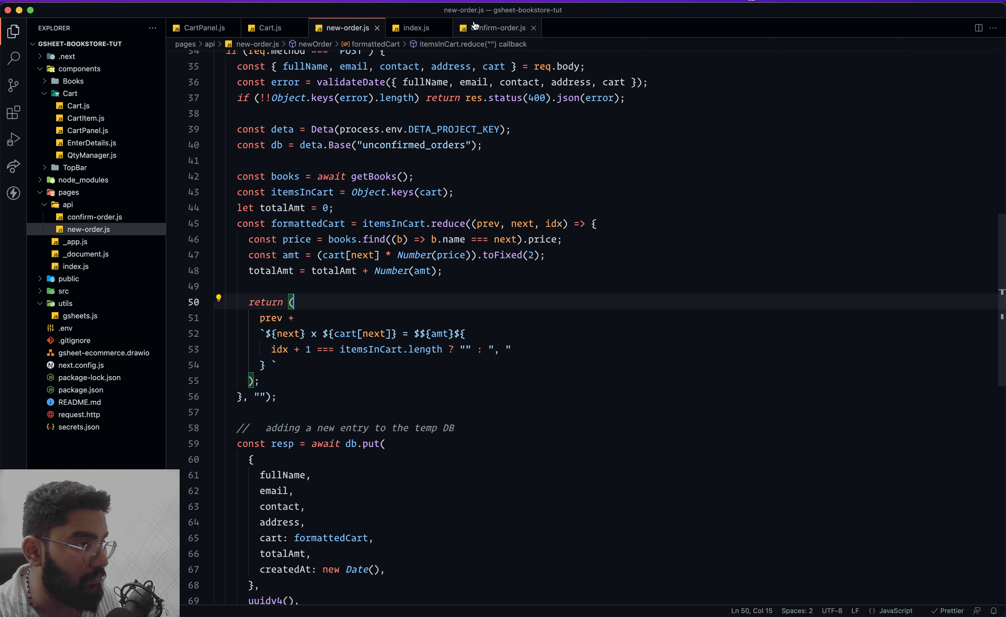
# Step: In confirm-order.js, destructure totalAmt from the order and append it to the sheet row values
pyautogui.click(495, 28)
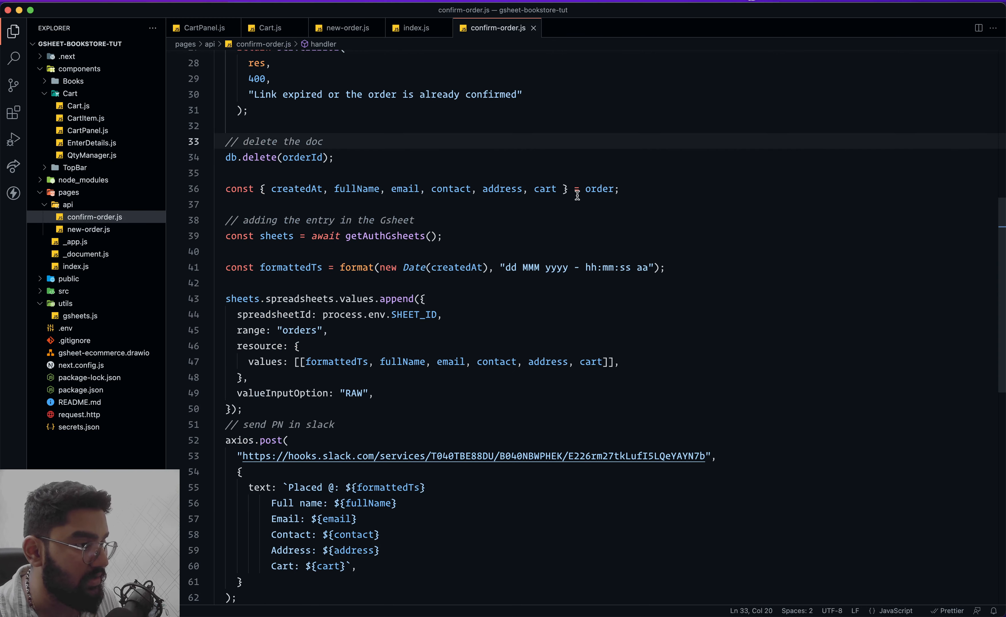
pyautogui.scroll(-3)
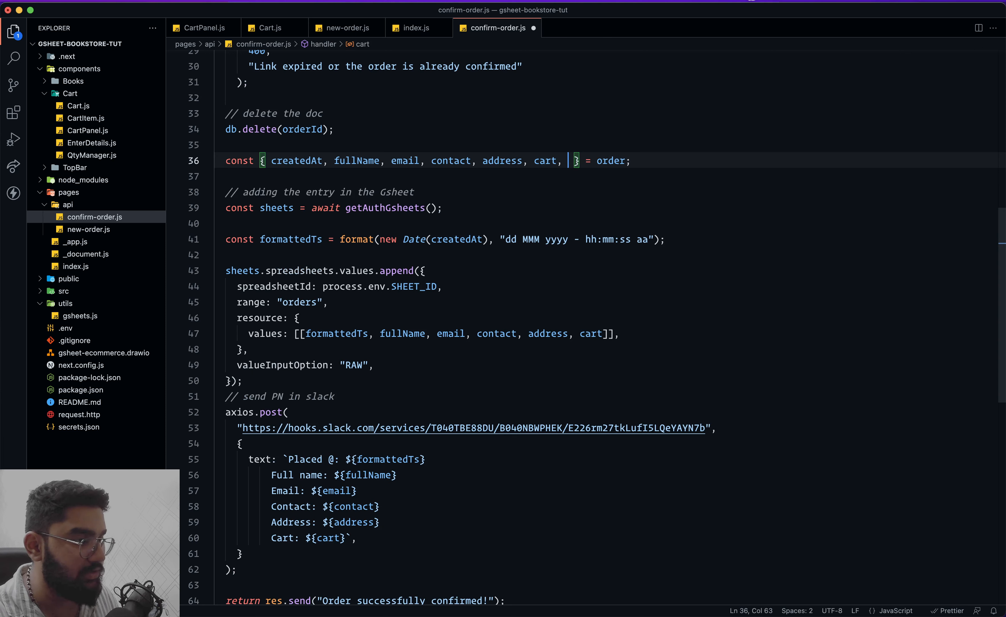
pyautogui.write('totalAmt')
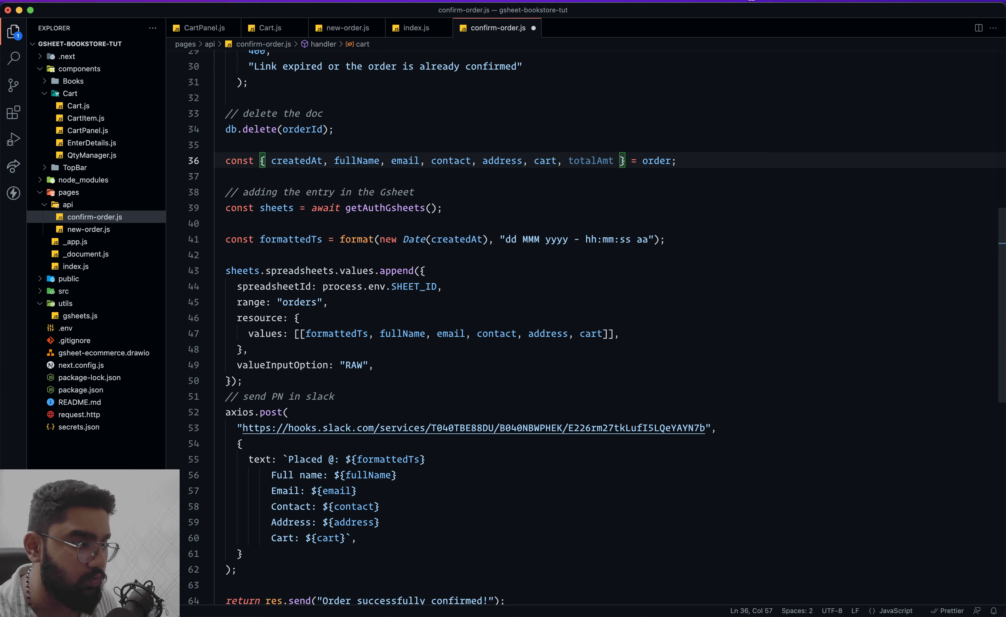
pyautogui.doubleClick(545, 161)
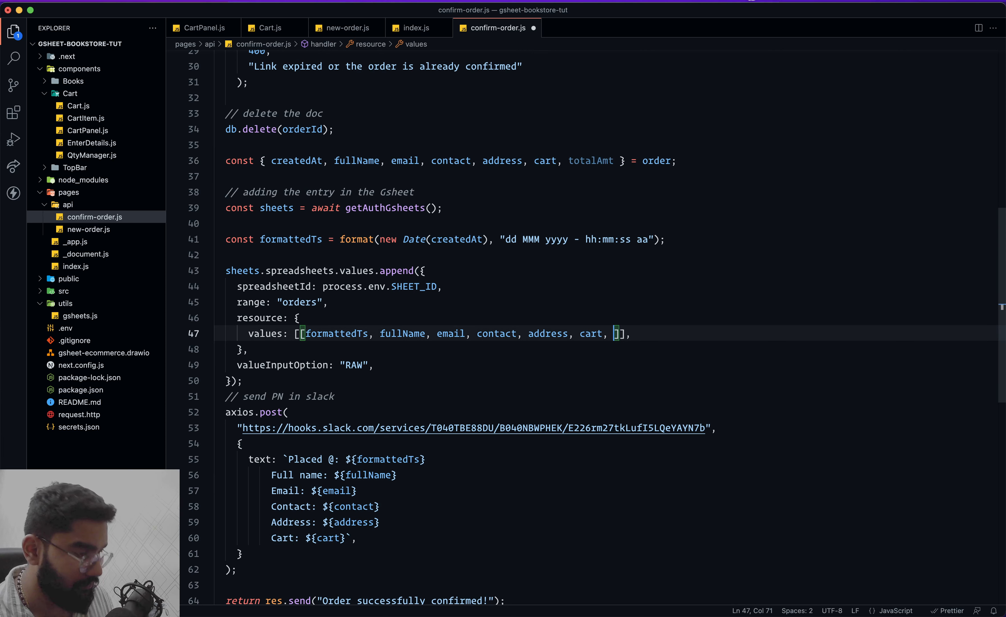
pyautogui.write('totalAmt')
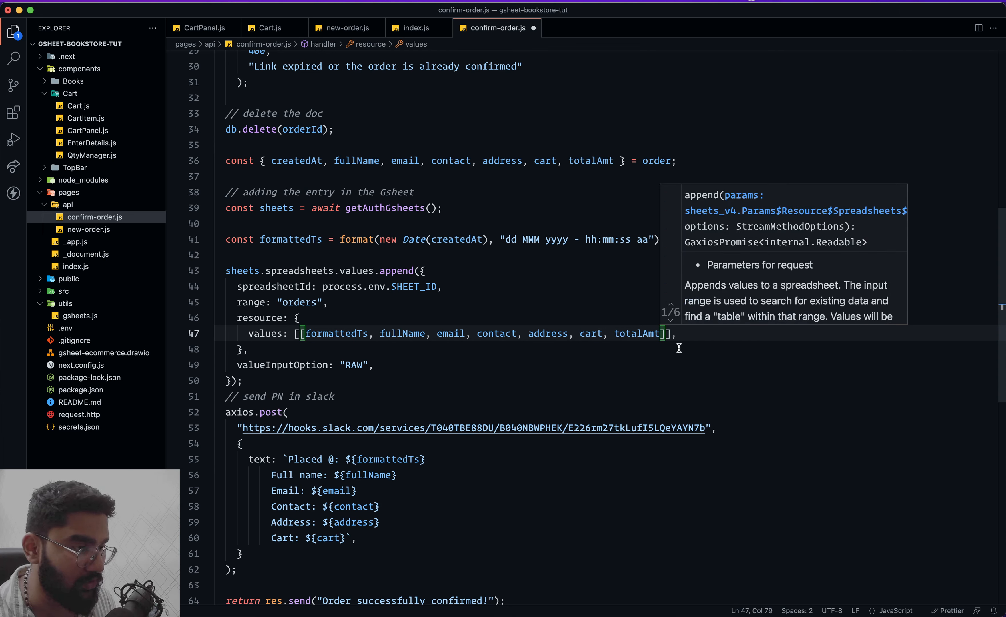
# Step: Check the Total Amt column in the orders Google Sheet
pyautogui.click(384, 16)
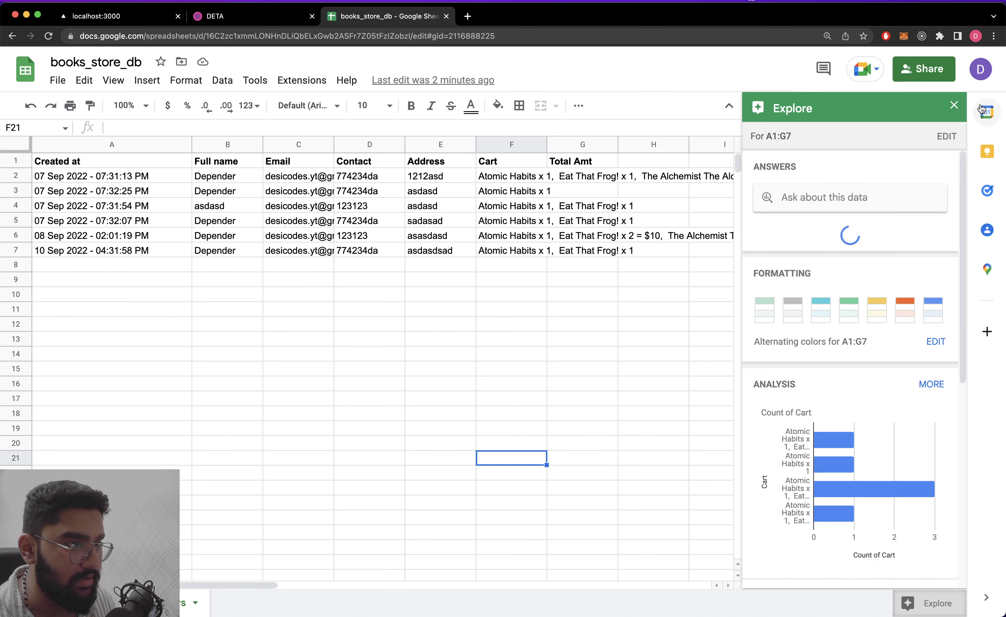
pyautogui.click(954, 105)
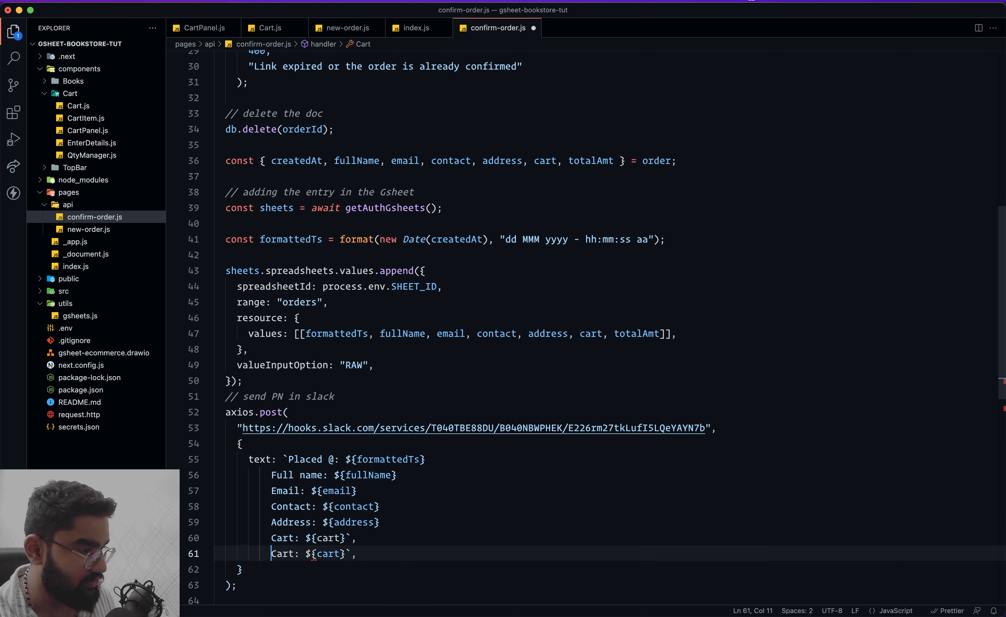
# Step: Add a `Total Amount: ${totalAmt}` line to the Slack message text and save confirm-order.js
pyautogui.write('Total Amt')
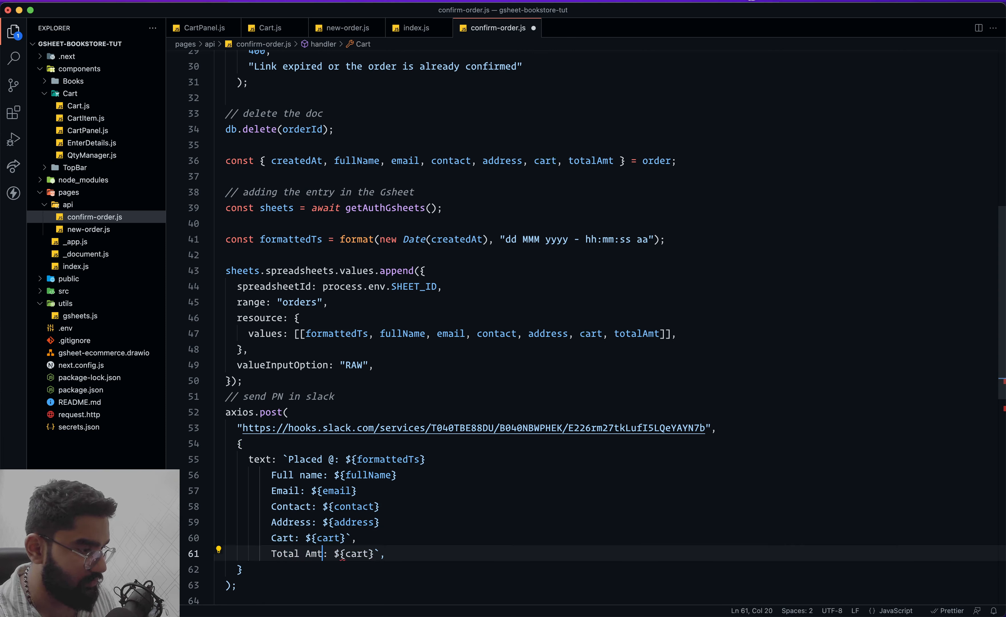
pyautogui.press('Backspace')
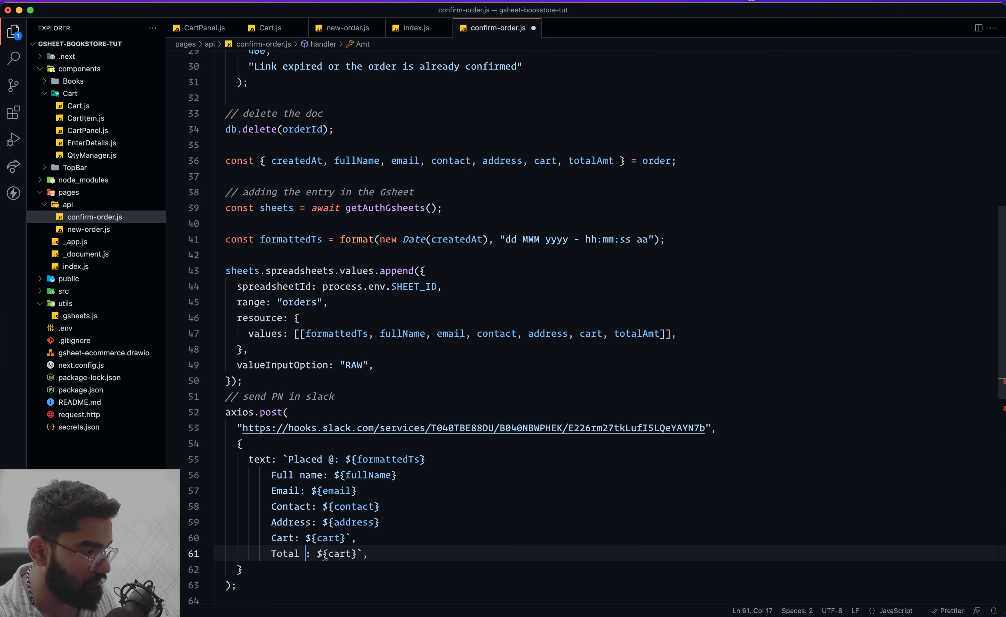
pyautogui.write('Amount')
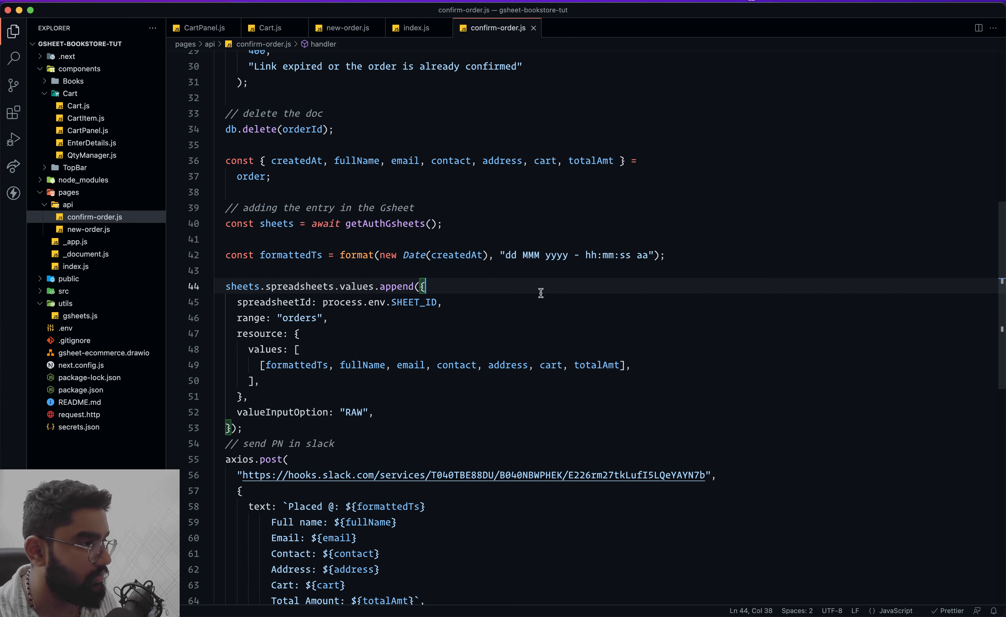
pyautogui.click(347, 27)
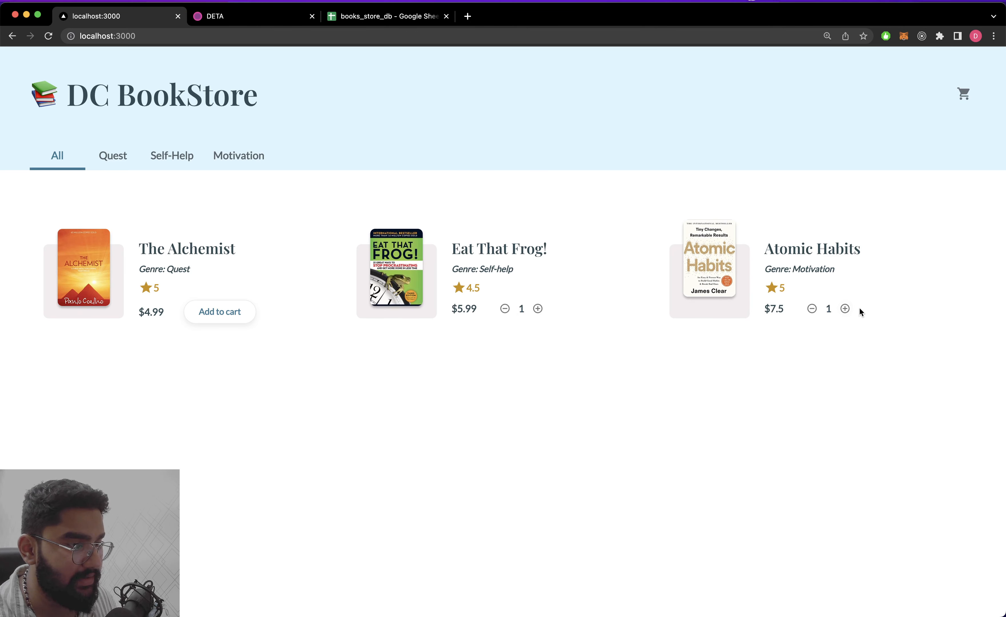
pyautogui.click(964, 93)
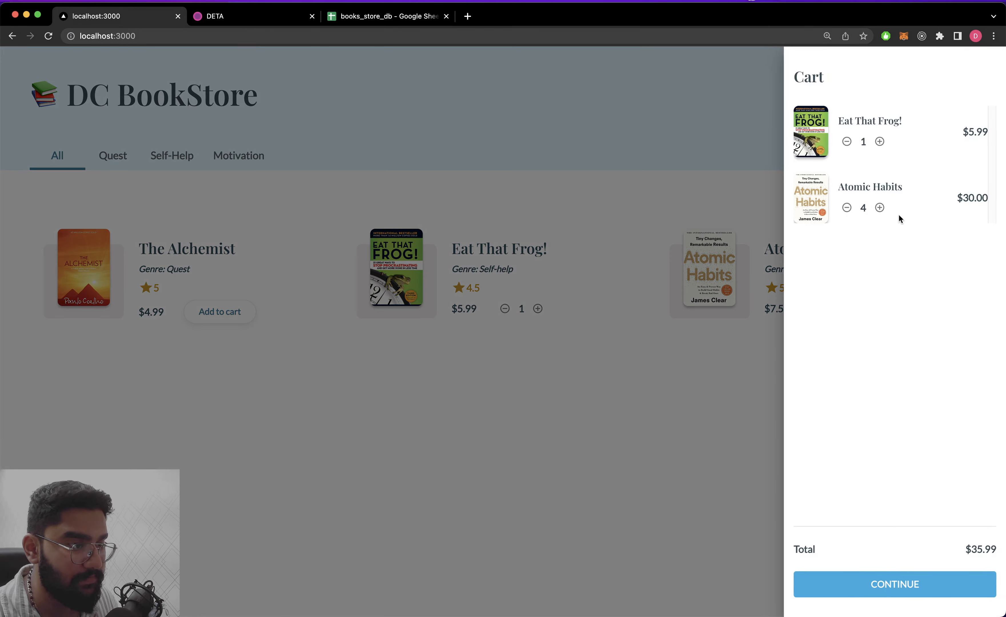
pyautogui.click(896, 584)
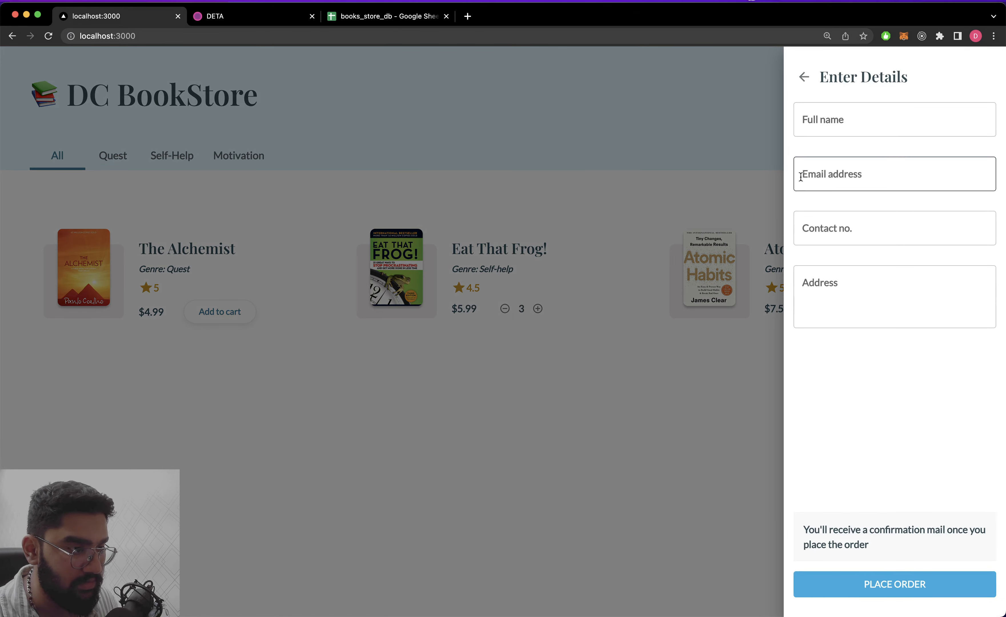
pyautogui.write('asdasd@gmail.com')
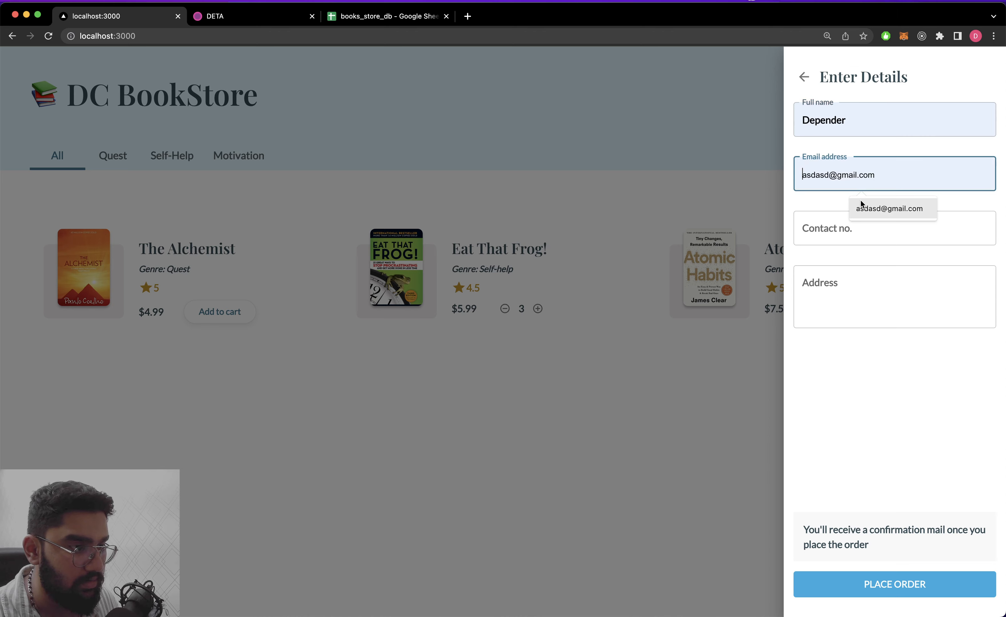
pyautogui.write('1231231')
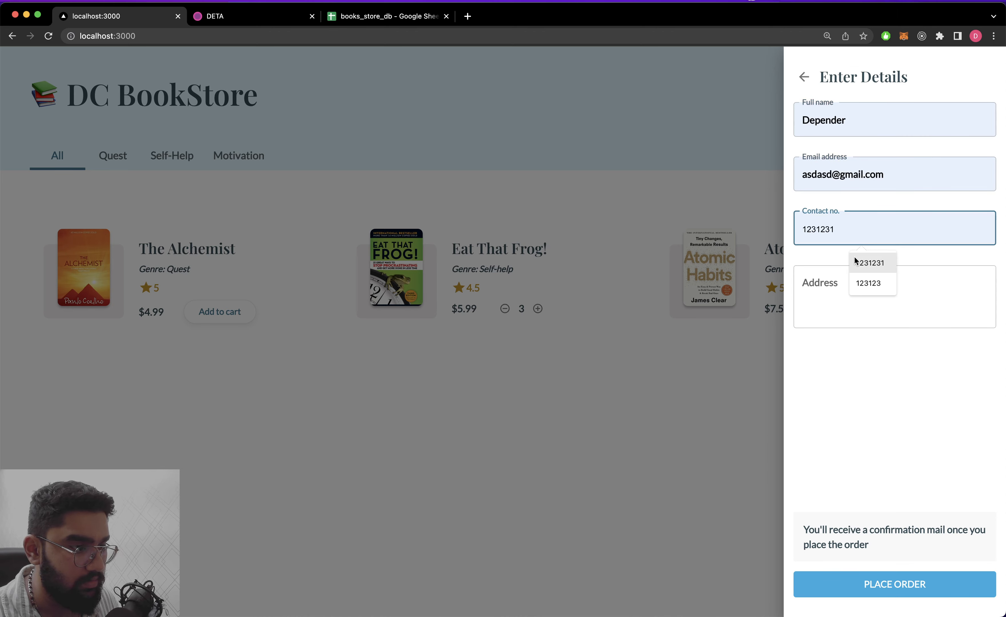
pyautogui.write('asdasdas')
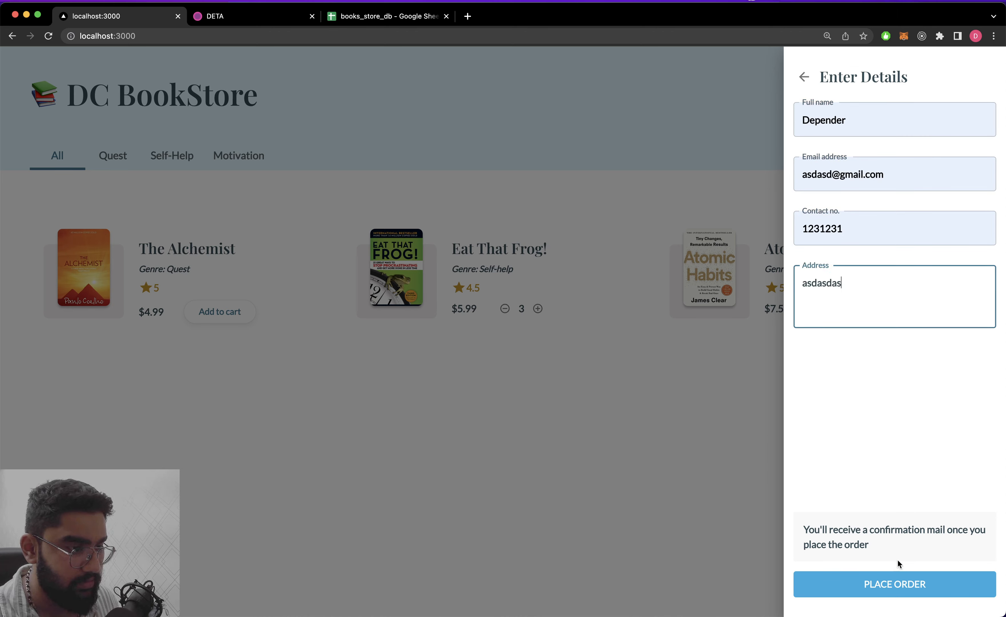
pyautogui.click(893, 585)
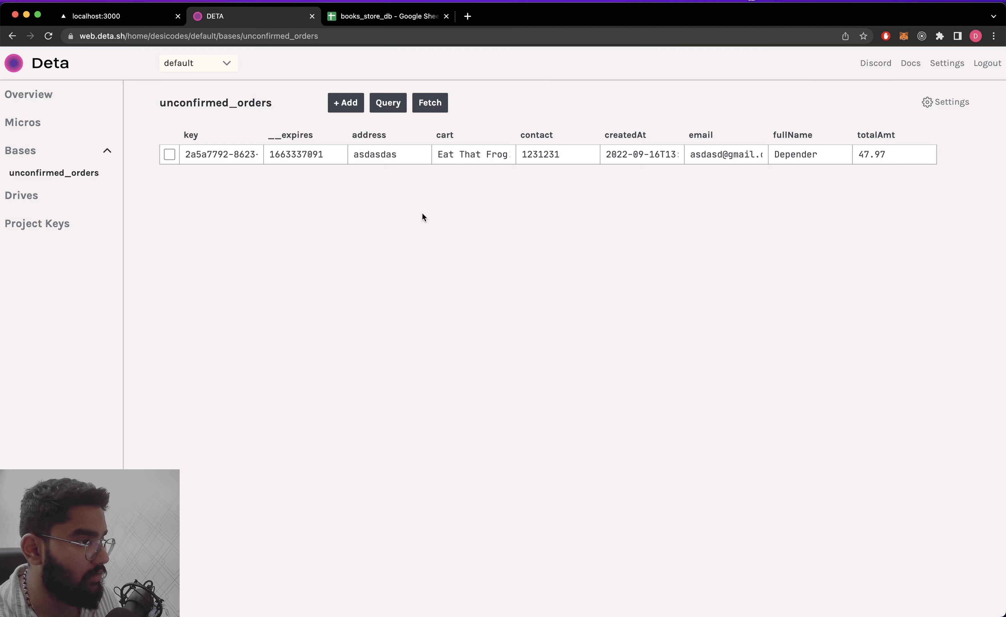
# Step: Inspect the stored unconfirmed order's total in Deta before returning to new-order.js
pyautogui.doubleClick(872, 155)
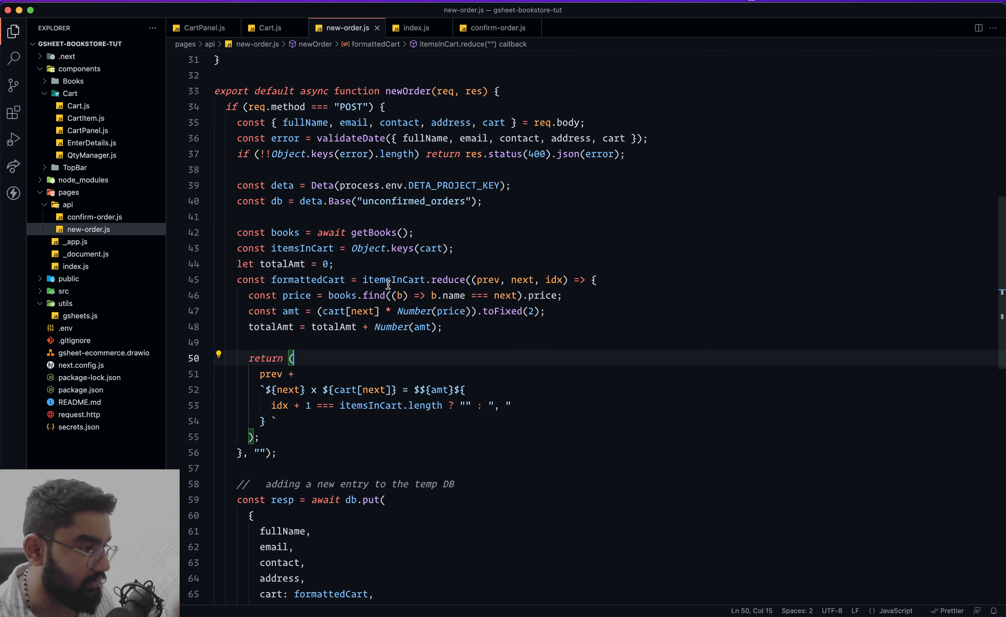
# Step: Change the db.put entry to totalAmt: totalAmt.toFixed(2)
pyautogui.scroll(-3)
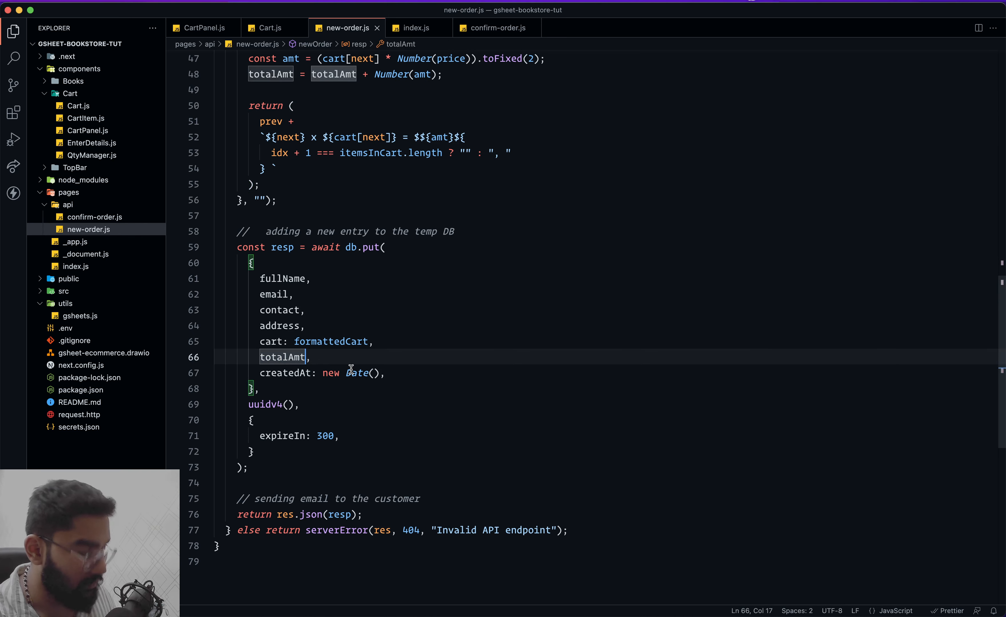
pyautogui.write(': totalAmt')
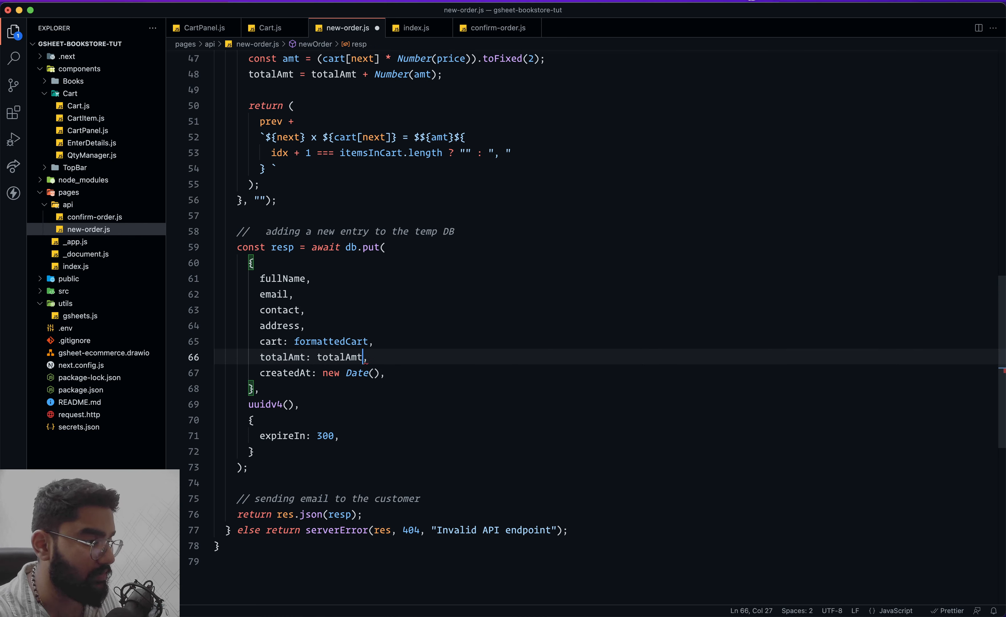
pyautogui.write('.toF')
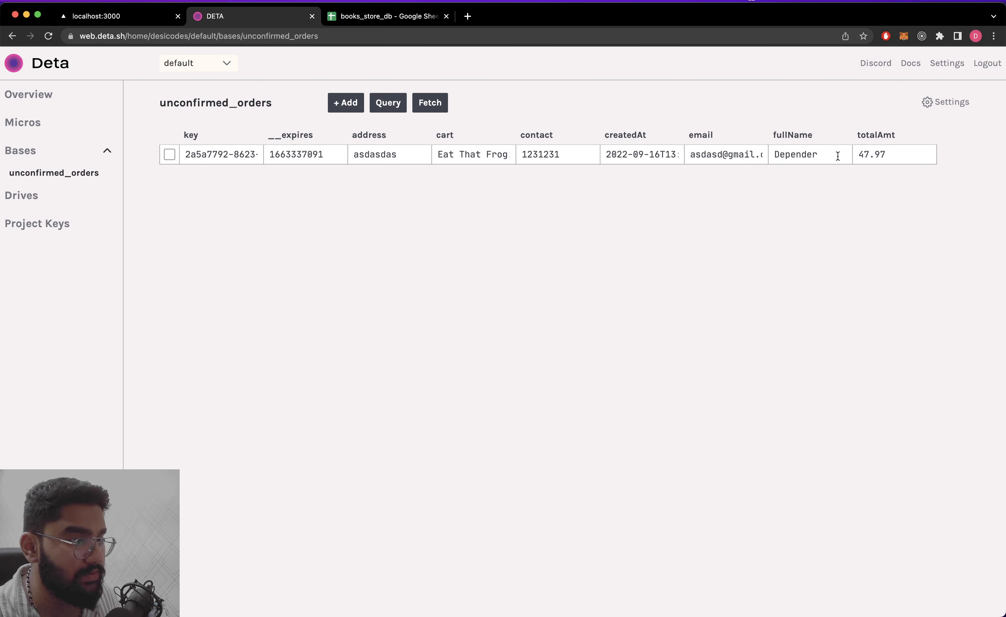
pyautogui.moveTo(412, 157)
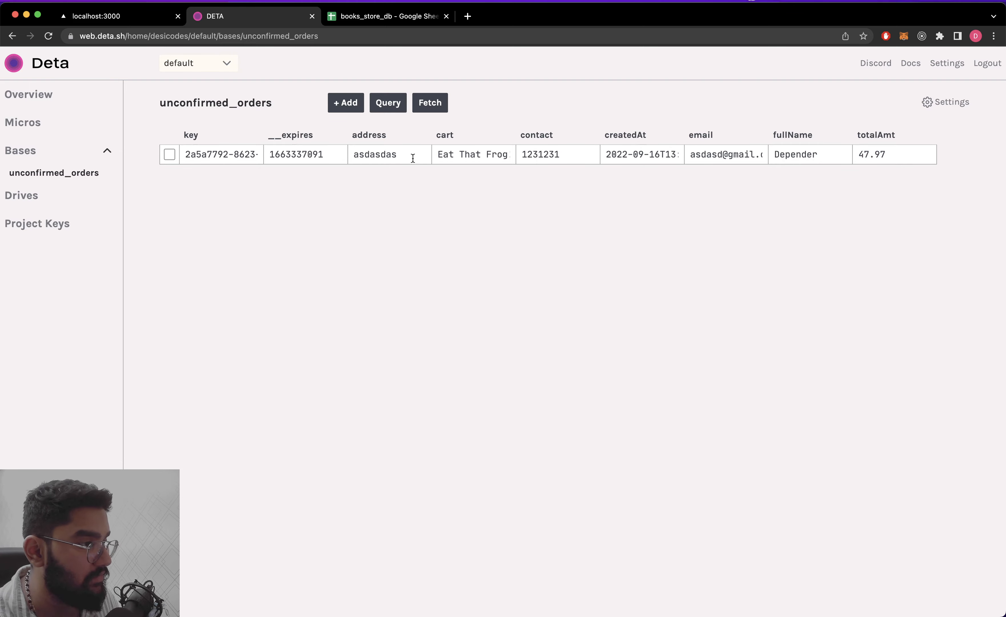
# Step: Copy the pending order's full key into the confirm-order URL and reload the unconfirmed orders
pyautogui.click(474, 154)
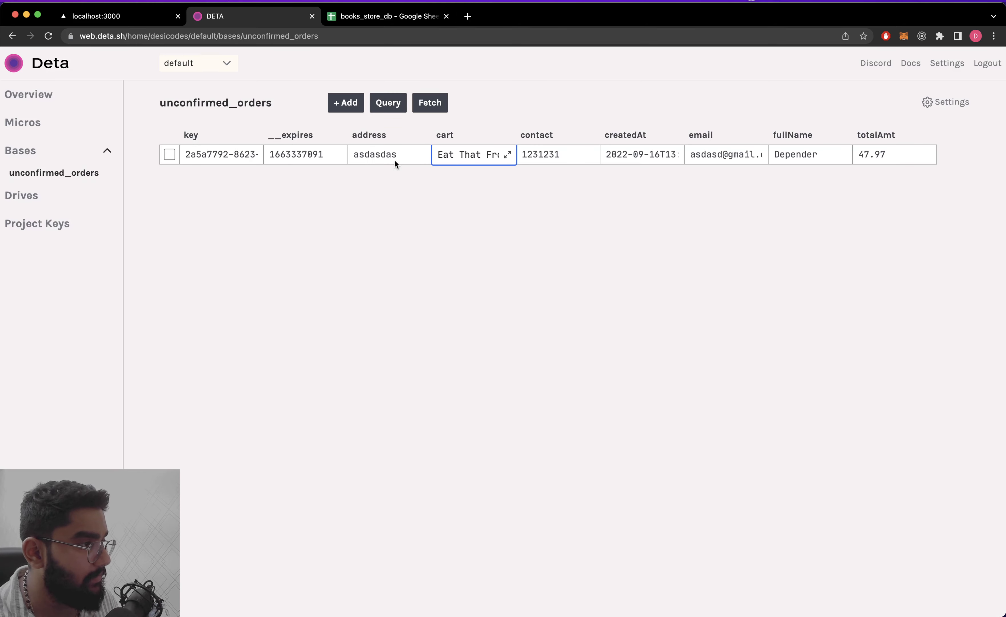
pyautogui.moveTo(464, 66)
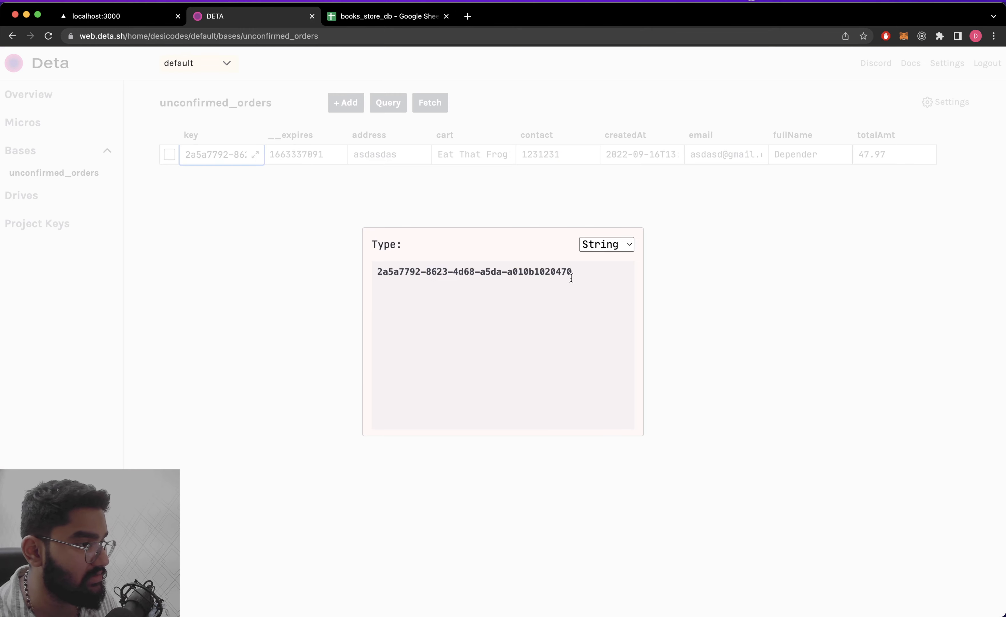
pyautogui.click(96, 15)
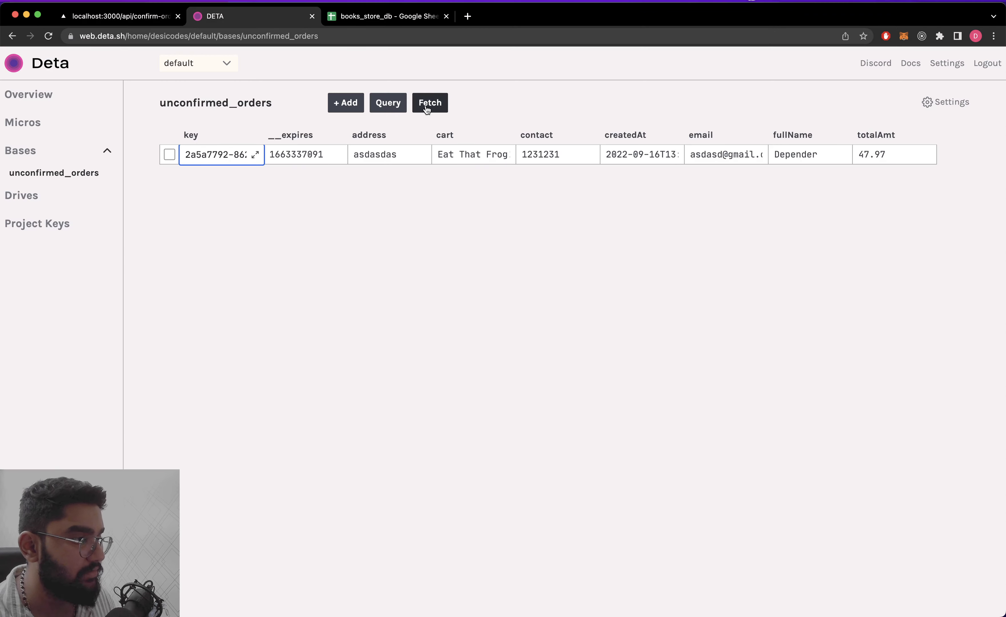
pyautogui.click(384, 16)
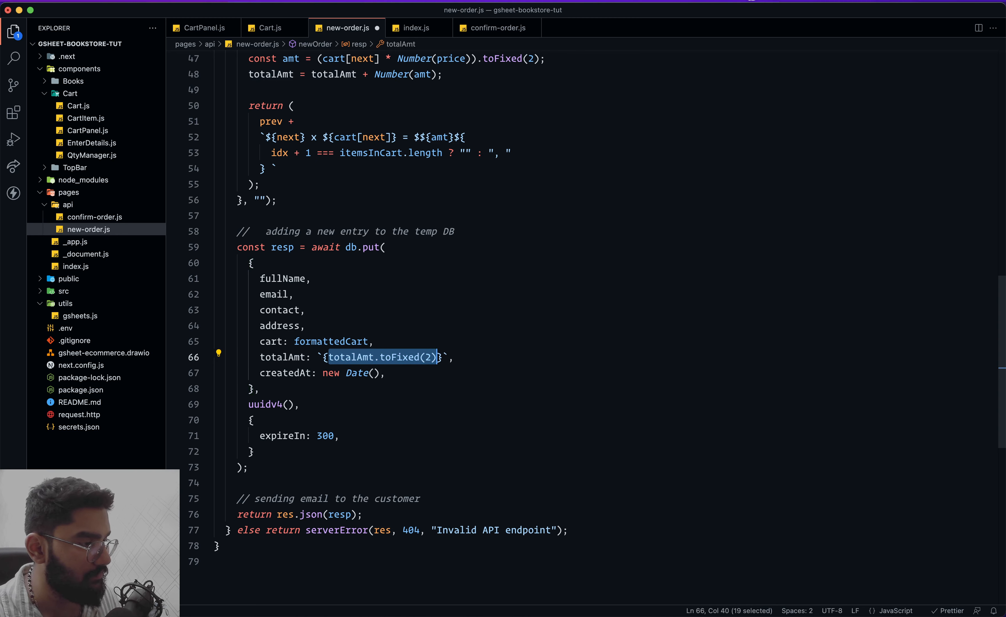
# Step: Wrap totalAmt.toFixed(2) in a template literal with a leading $ sign
pyautogui.write('$$')
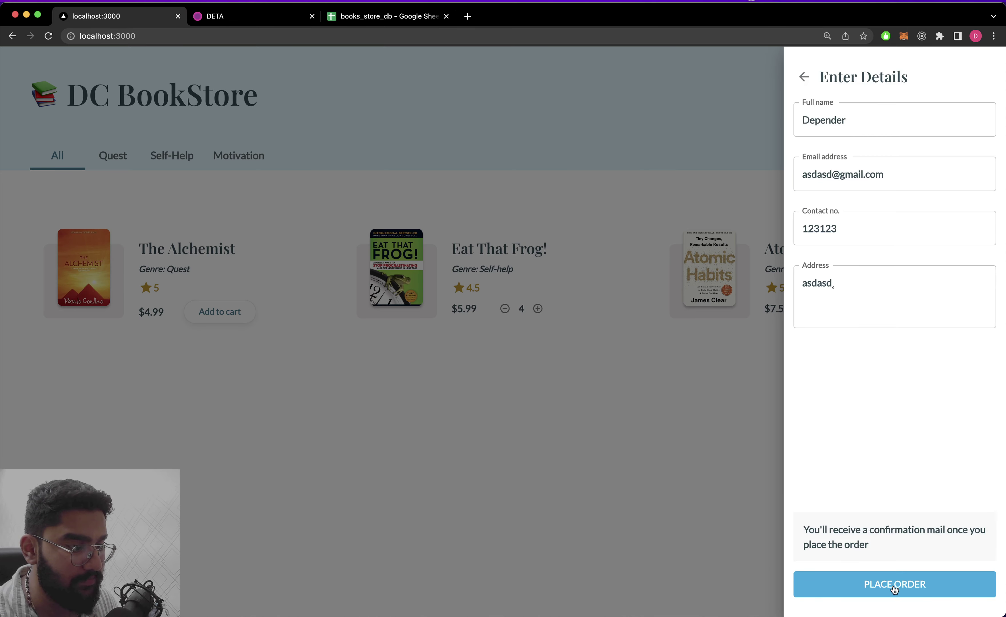
# Step: Place a fresh test order, verify Deta stores its total as $31.46, and grab its key for confirmation
pyautogui.click(895, 585)
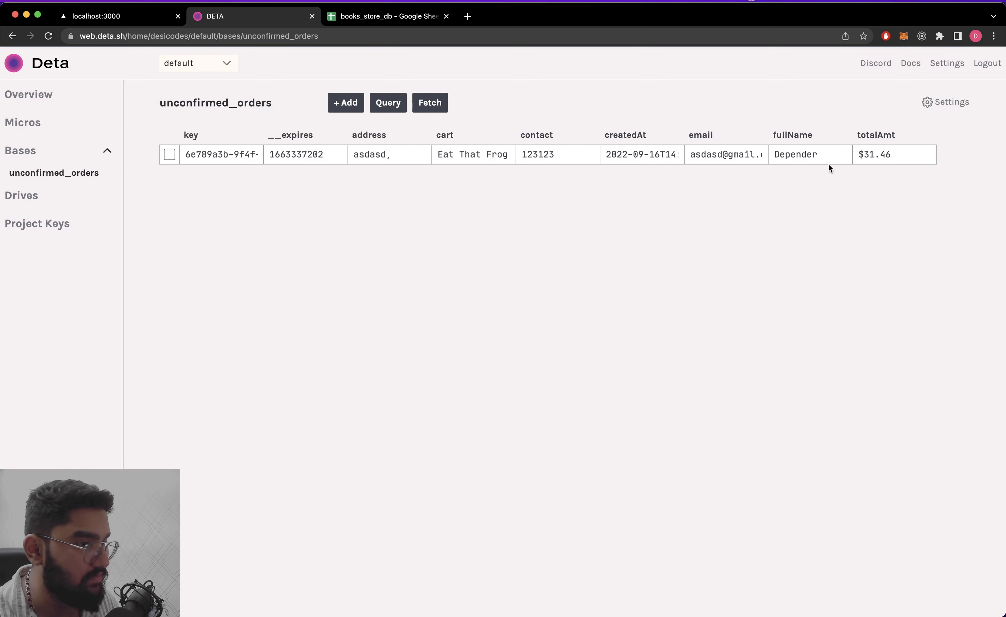
pyautogui.doubleClick(875, 154)
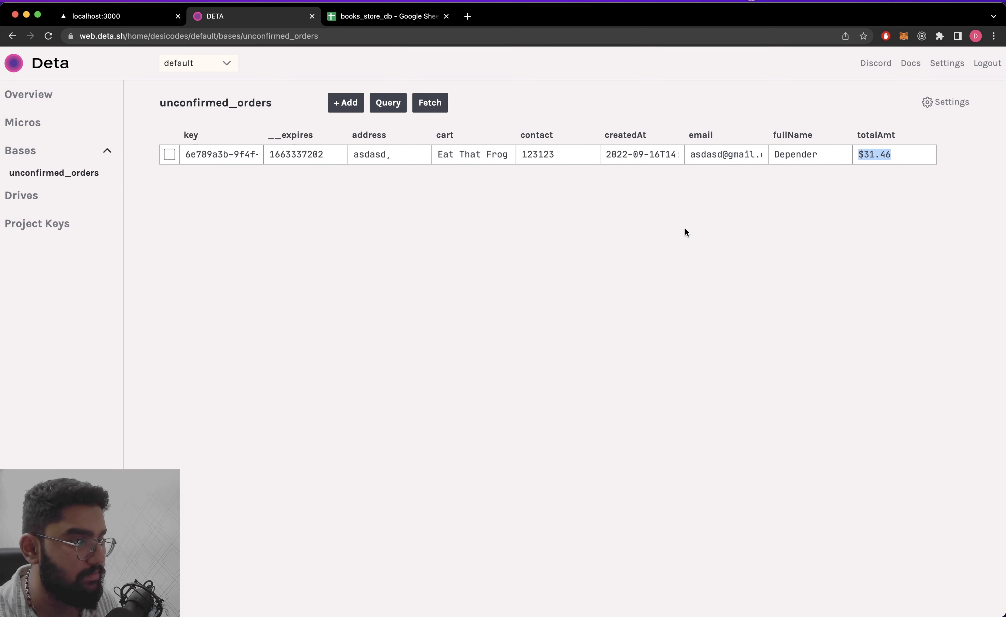
pyautogui.click(473, 154)
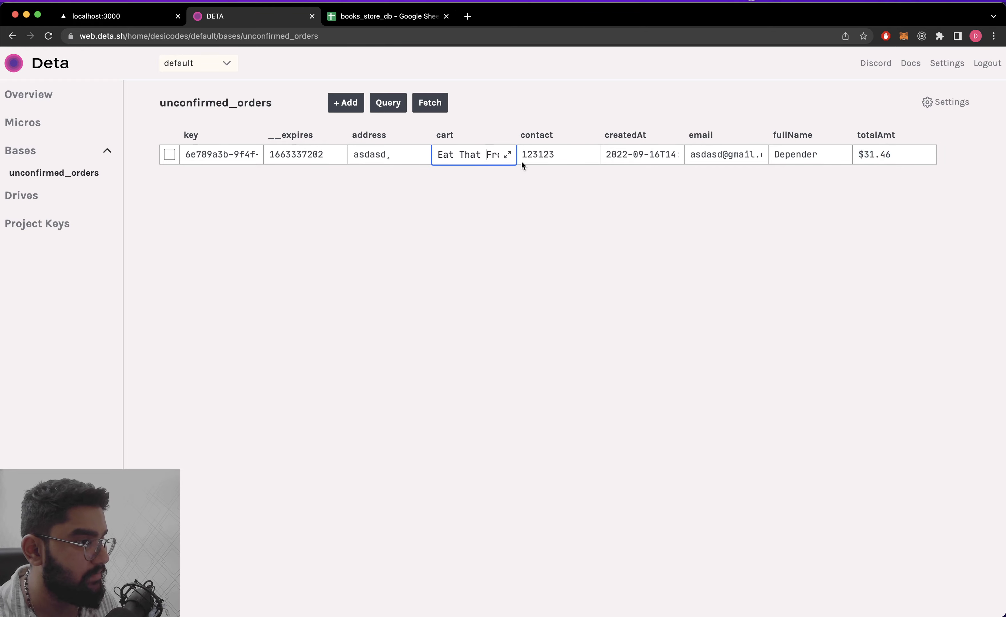
pyautogui.click(96, 16)
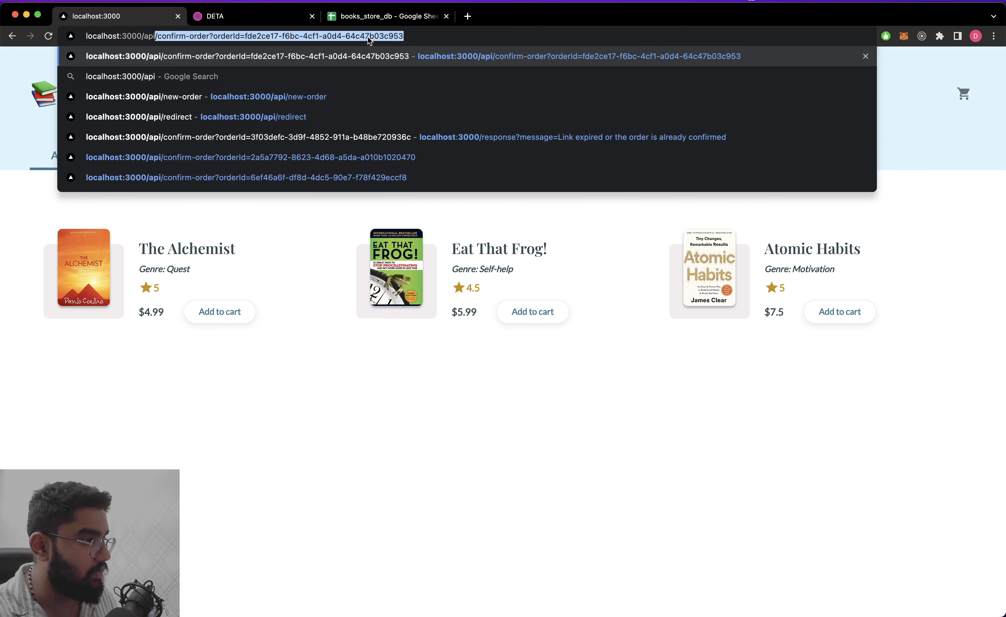
# Step: Navigate to the confirm-order URL with the new orderId to confirm the $31.46 order
pyautogui.press('Enter')
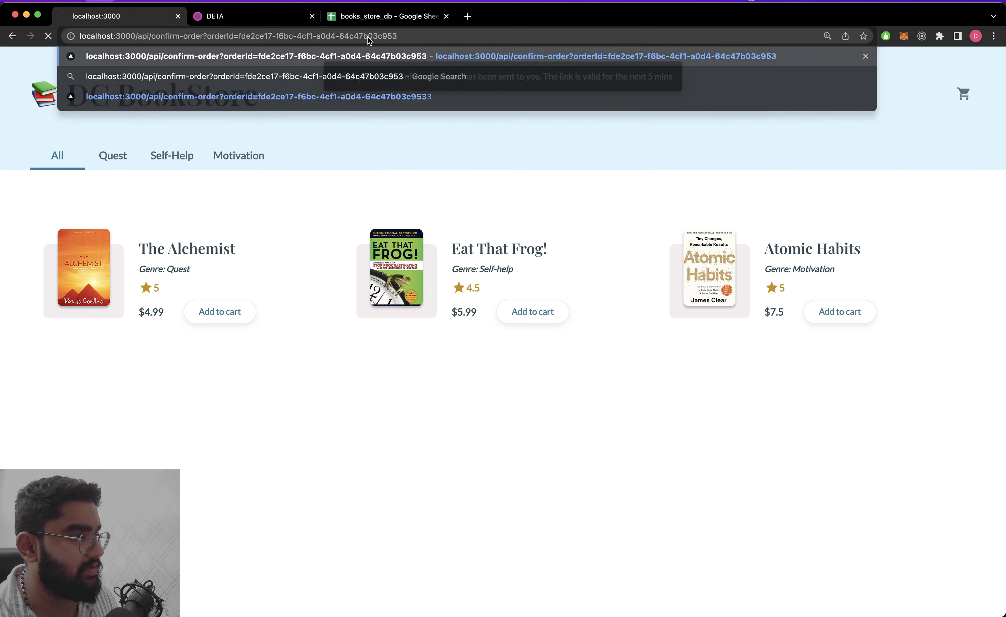
pyautogui.press('Enter')
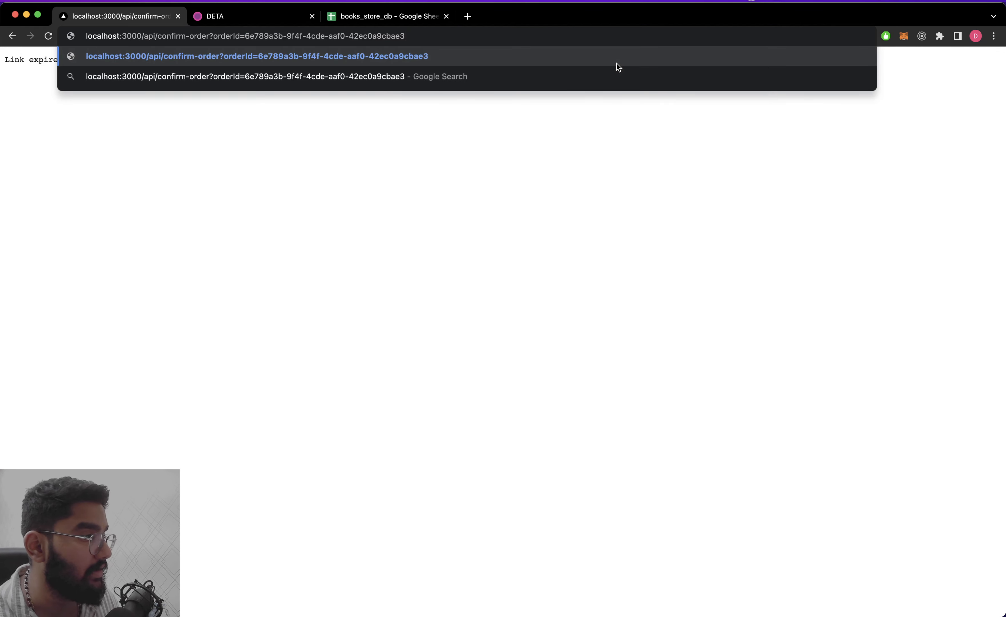
pyautogui.click(385, 16)
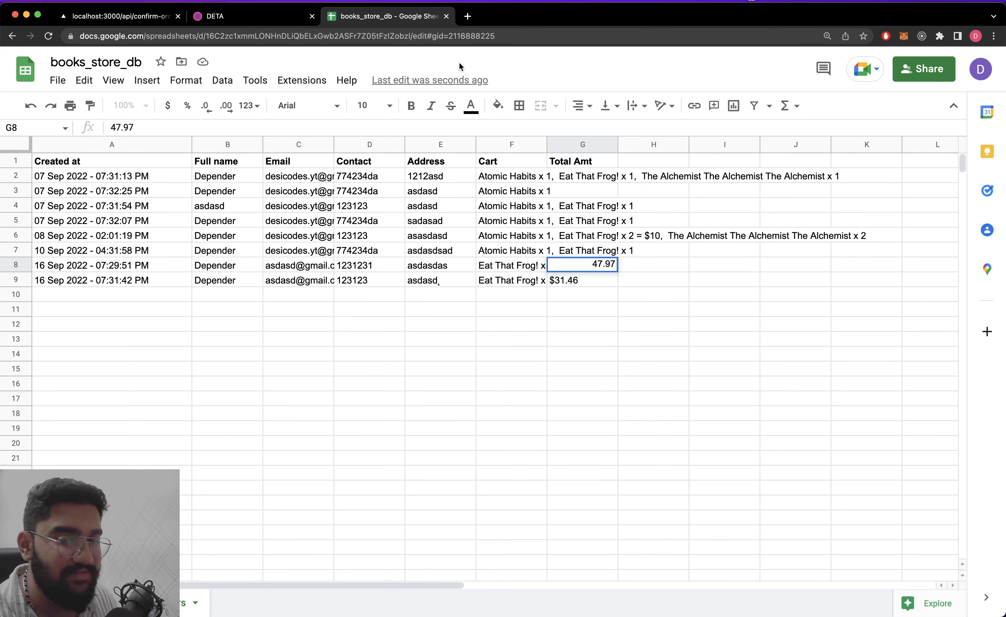
pyautogui.click(583, 324)
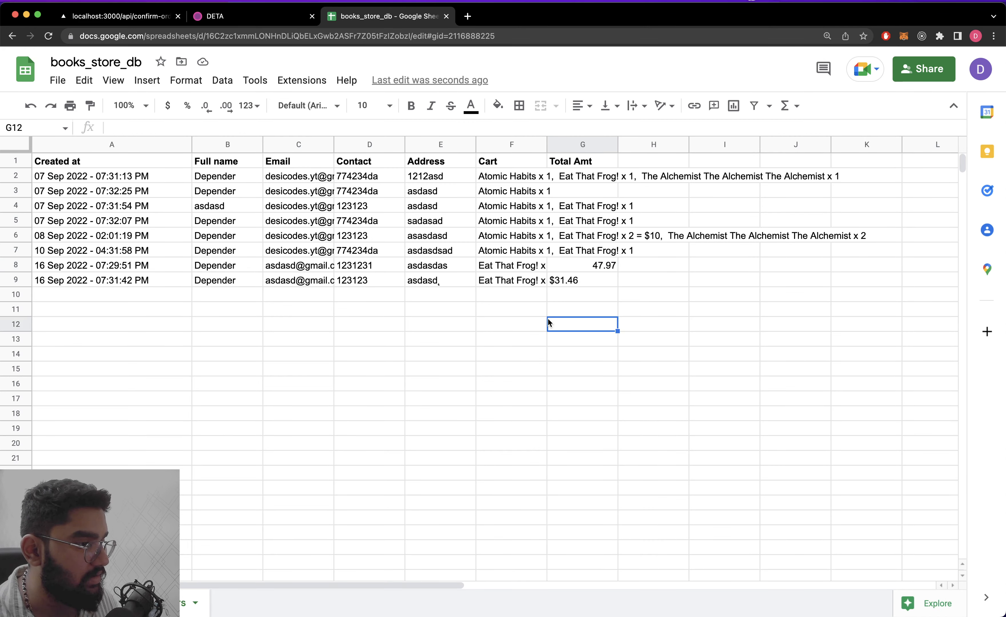
pyautogui.click(581, 280)
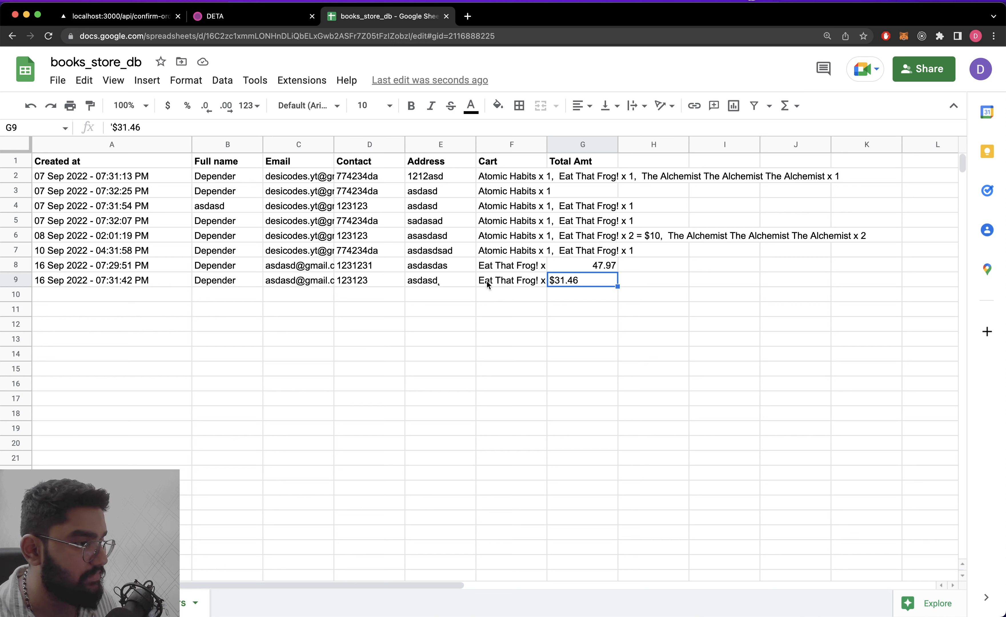
pyautogui.click(576, 324)
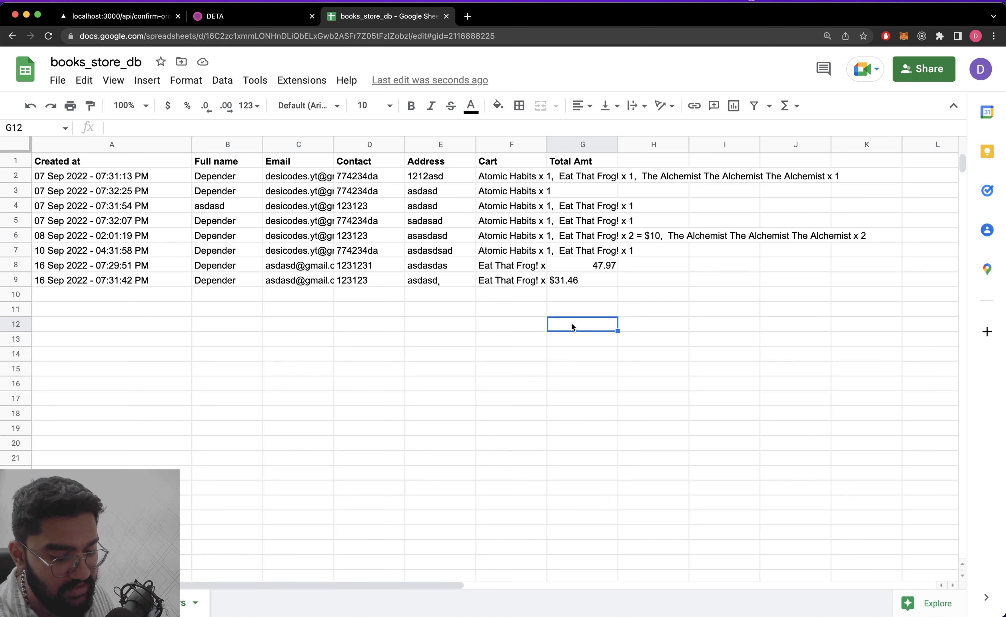
pyautogui.click(119, 16)
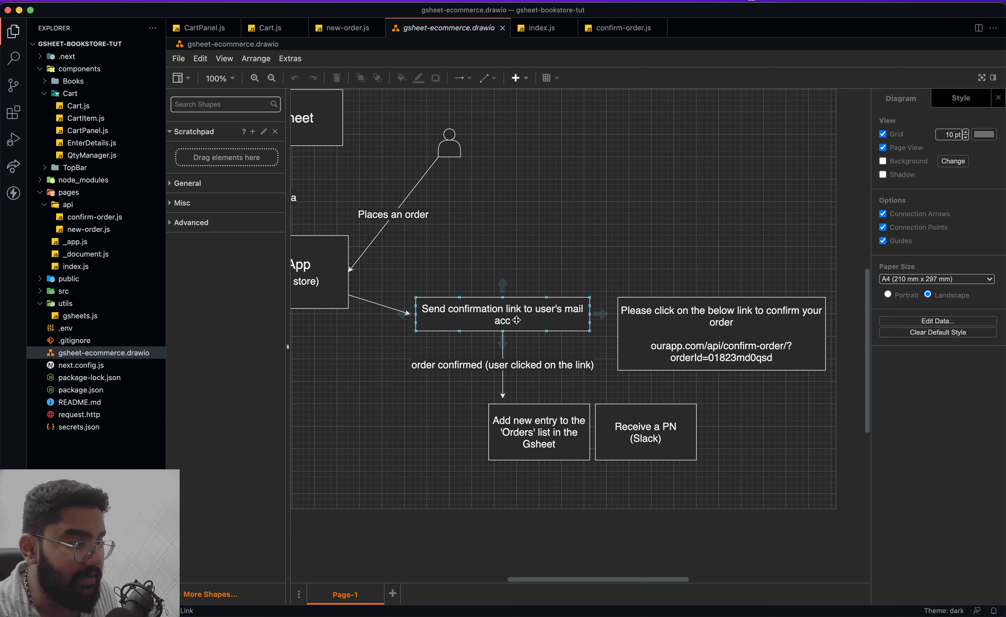
pyautogui.moveTo(561, 321)
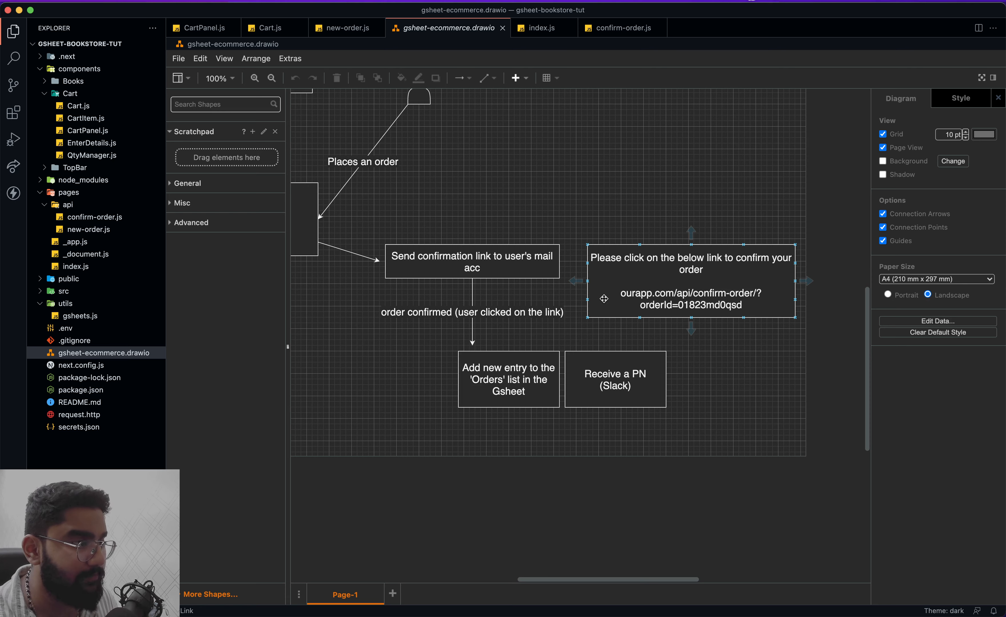
# Step: Return from the drawio order-flow diagram to the new-order.js validation and handler code
pyautogui.click(347, 28)
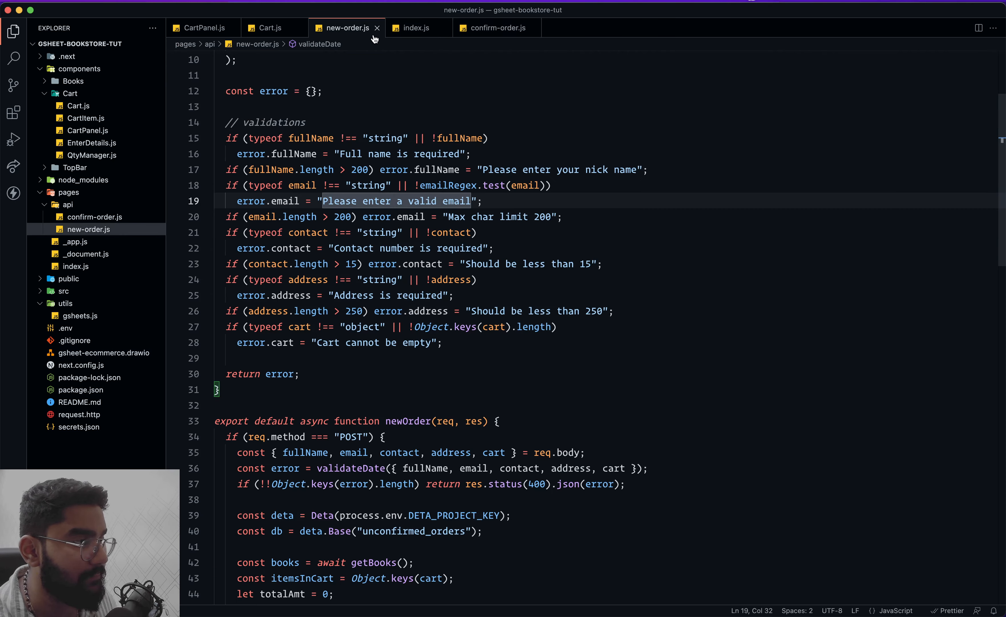
pyautogui.scroll(-3)
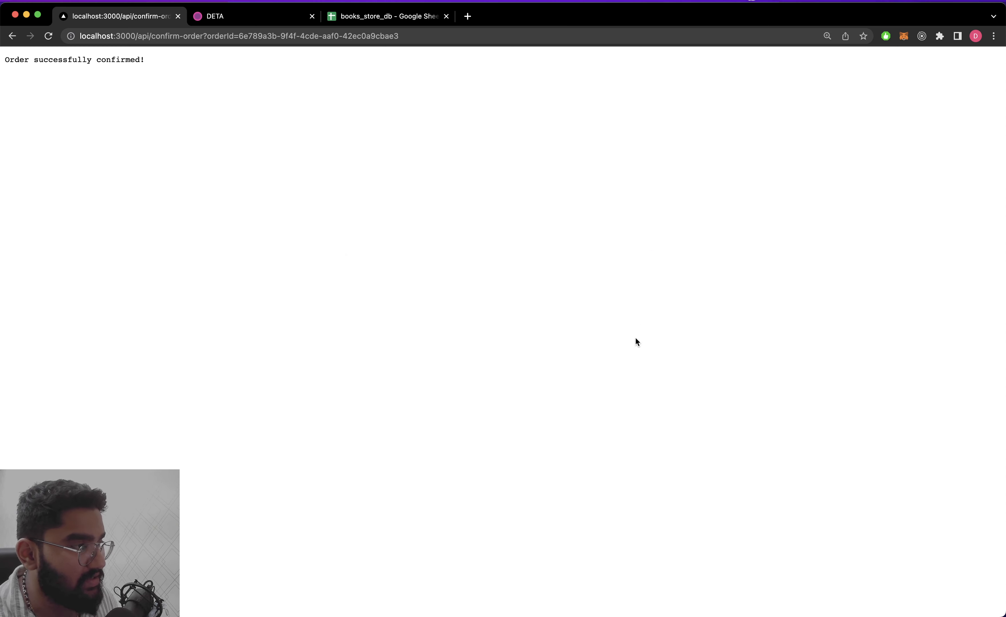
# Step: Go back to localhost:3000 showing The Alchemist, Eat That Frog! and Atomic Habits
pyautogui.click(221, 37)
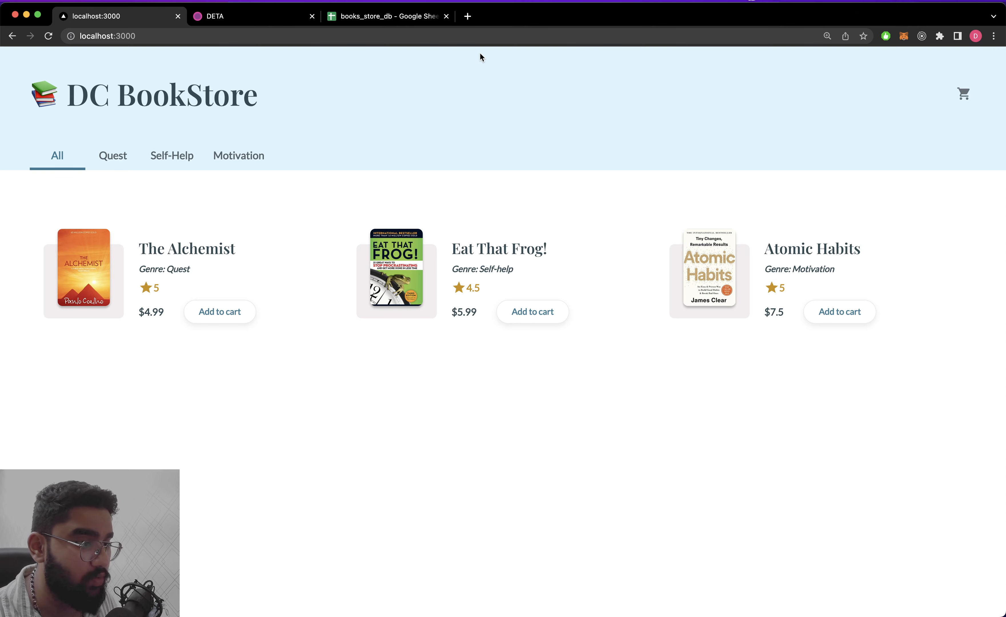
pyautogui.moveTo(578, 144)
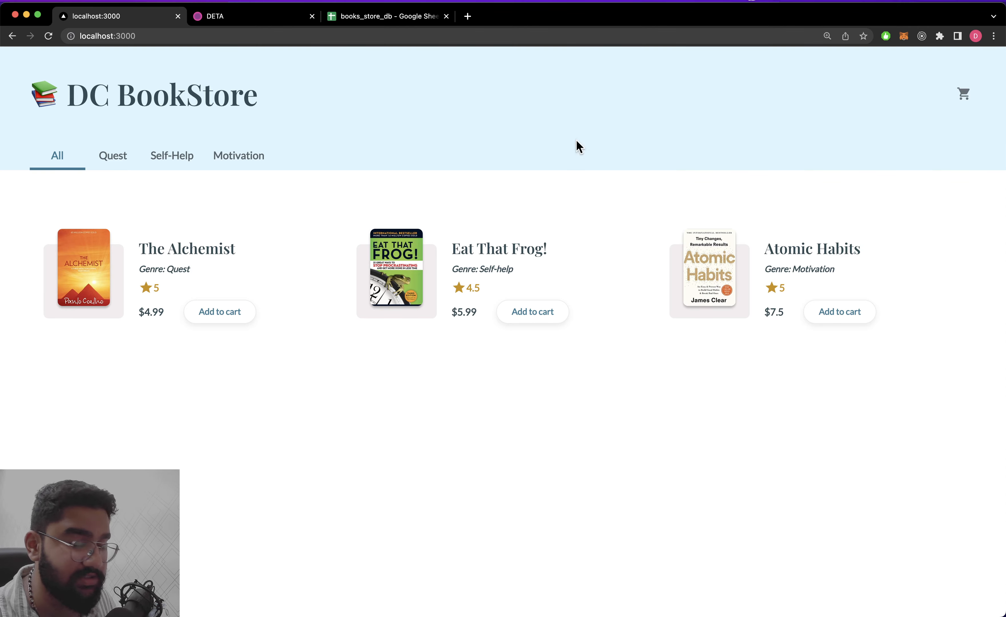
pyautogui.moveTo(154, 149)
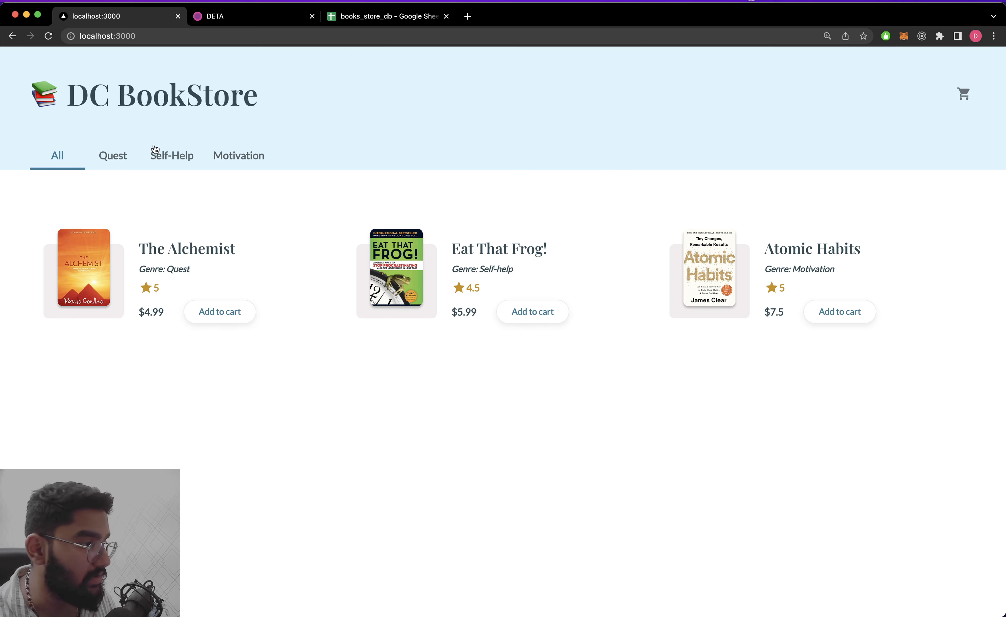
pyautogui.moveTo(191, 175)
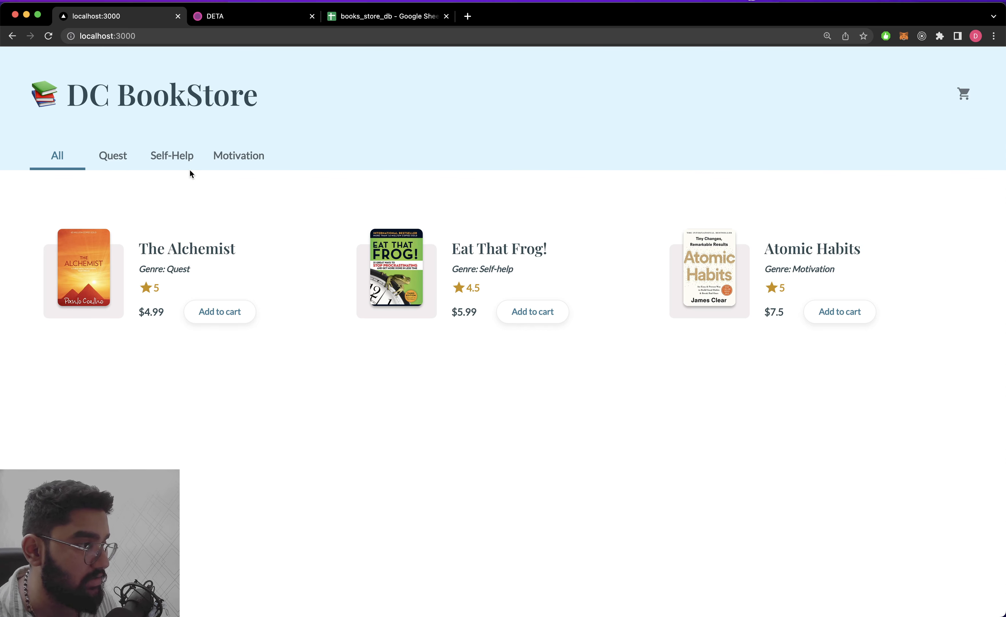